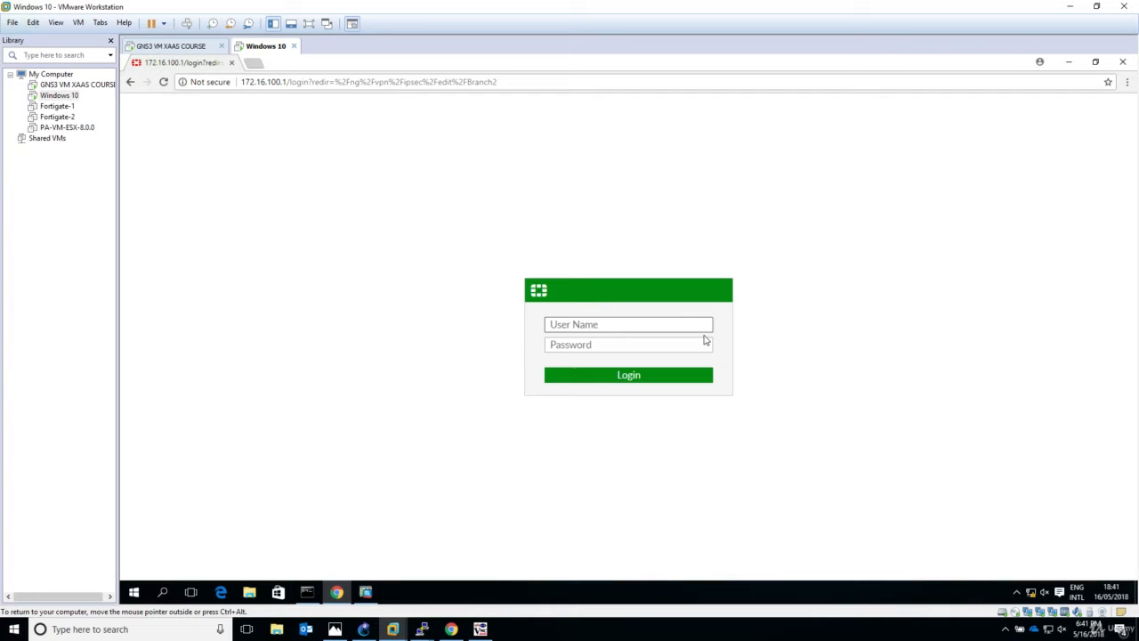
pyautogui.moveTo(767, 338)
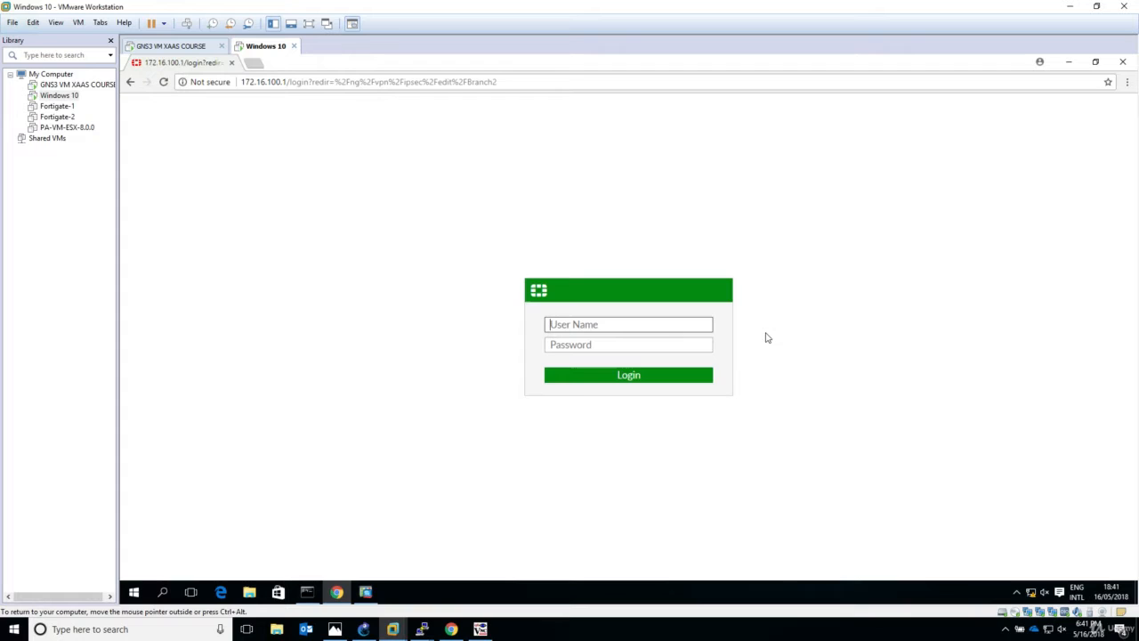
# - Log in as admin and choose Later on the default-password change prompt
pyautogui.write('admin')
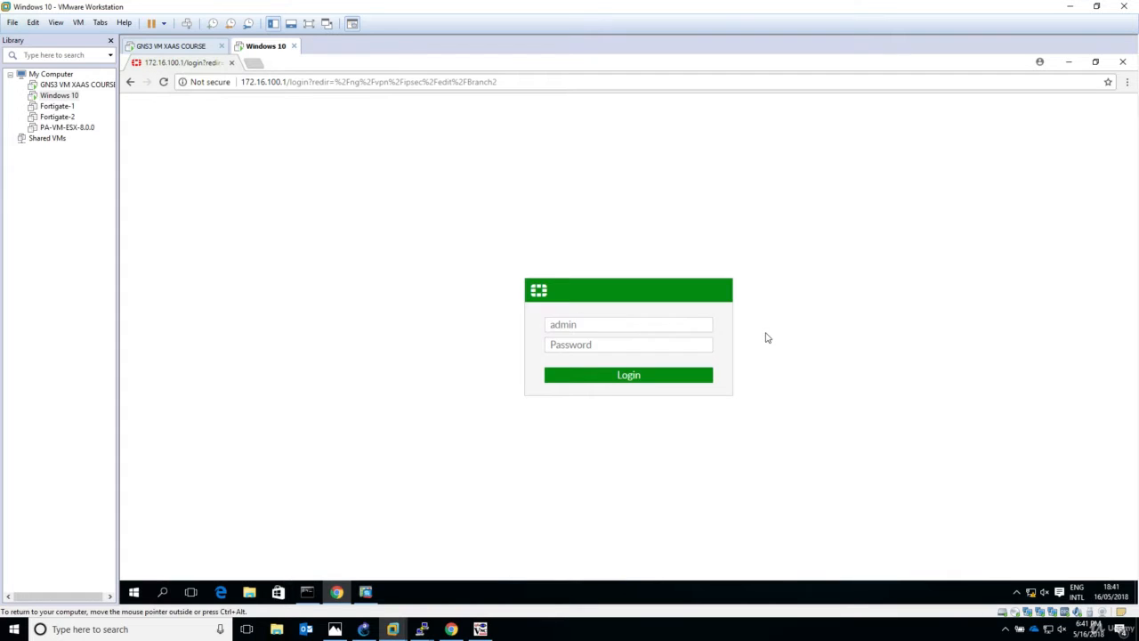
pyautogui.click(628, 374)
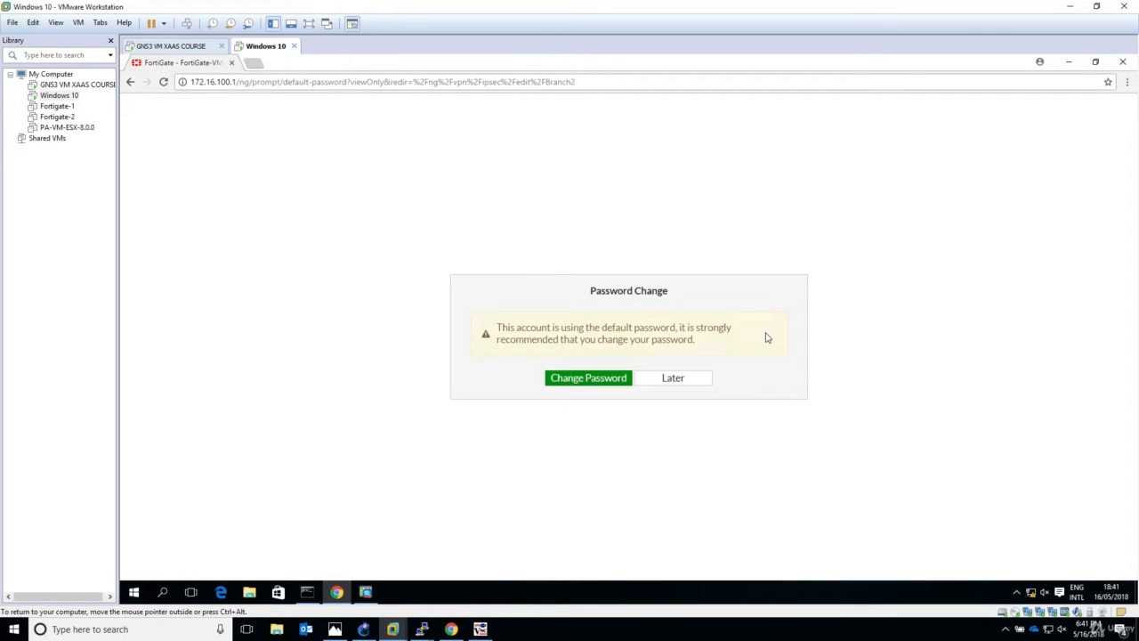
pyautogui.click(673, 378)
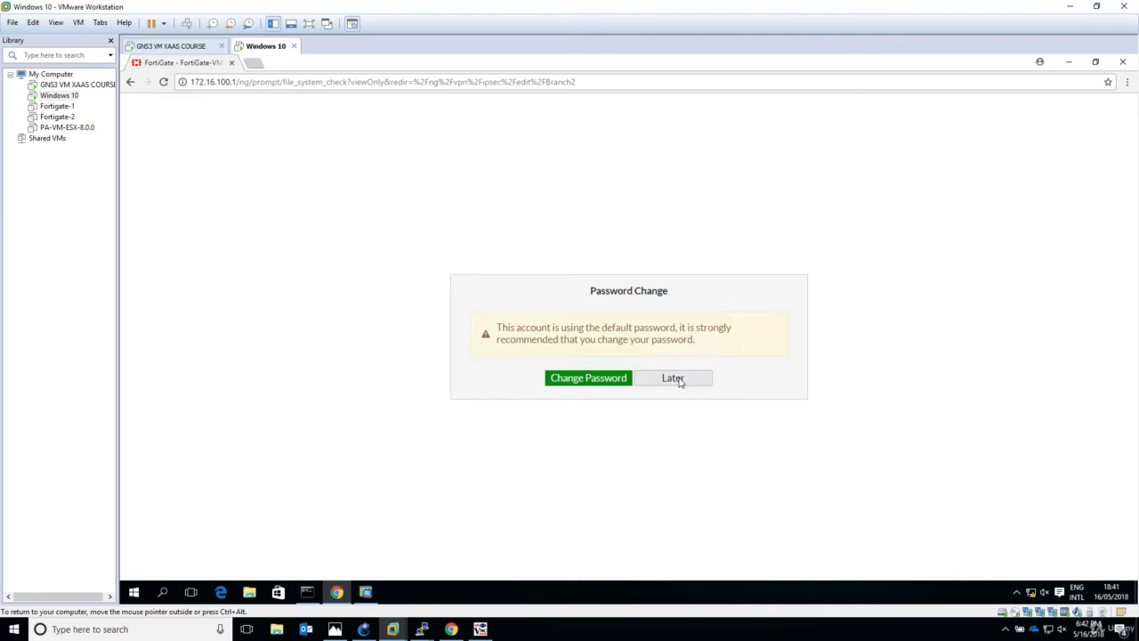
pyautogui.click(674, 378)
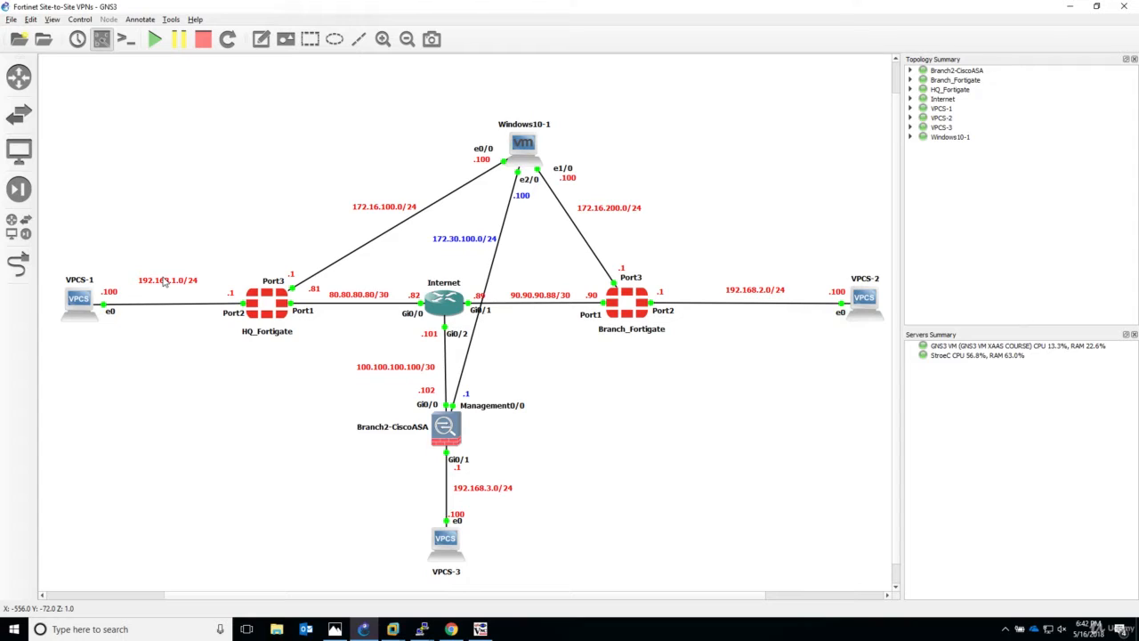
pyautogui.moveTo(143, 289)
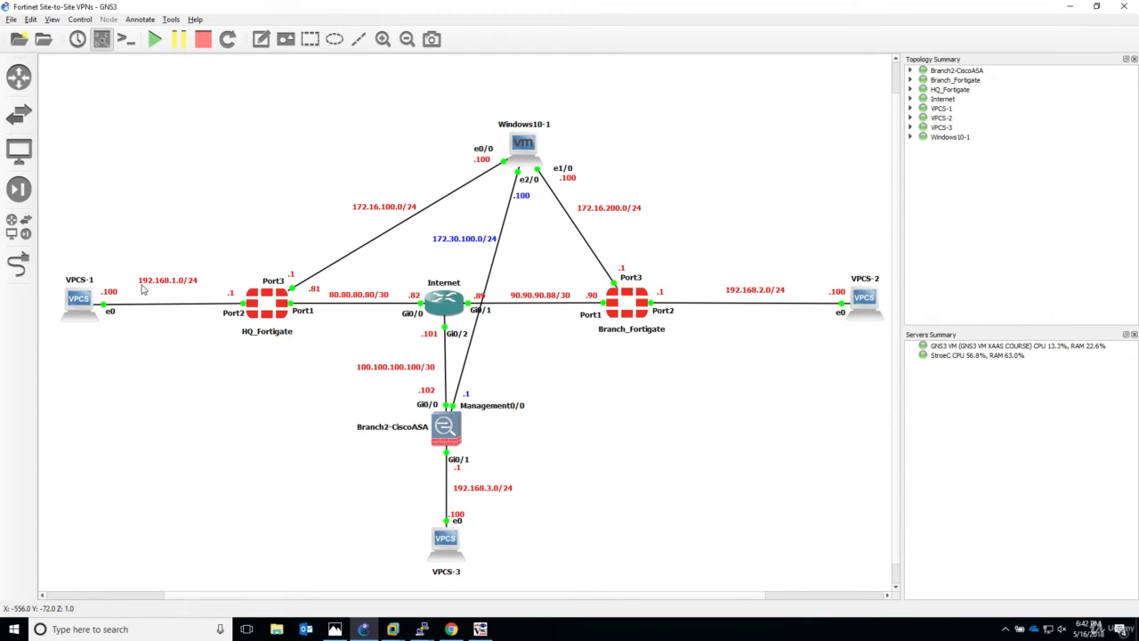
pyautogui.moveTo(185, 288)
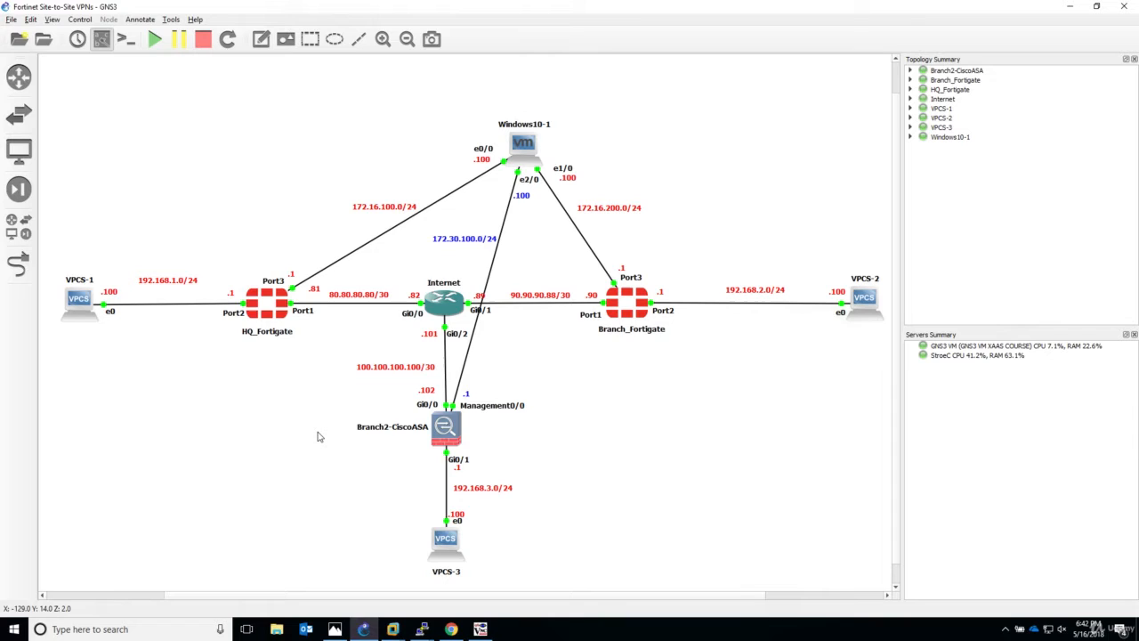
pyautogui.moveTo(72, 327)
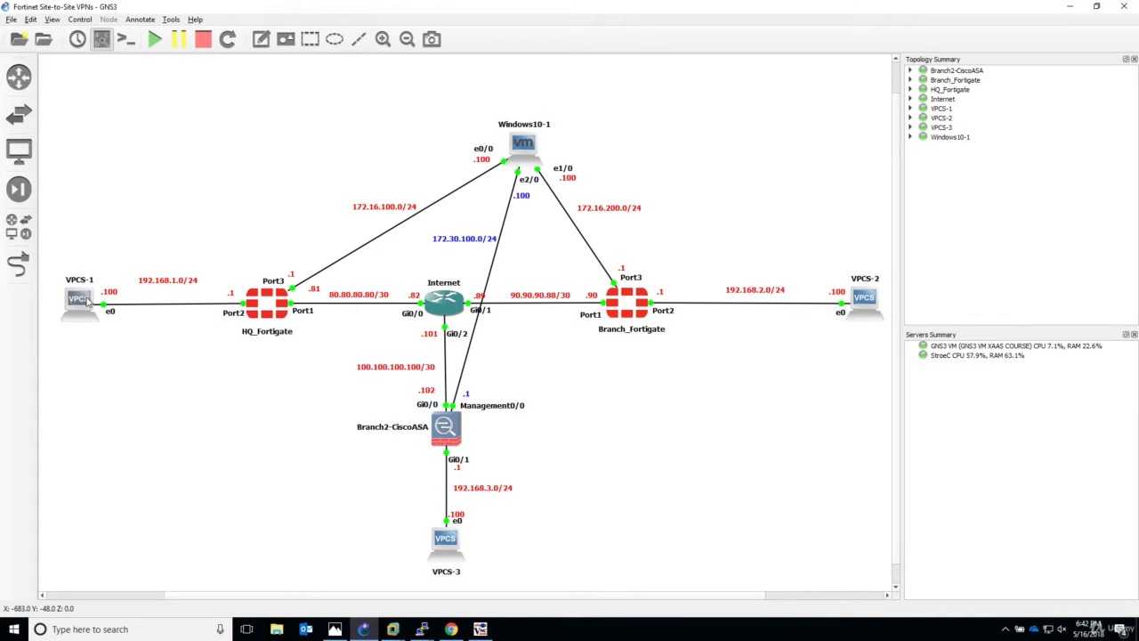
pyautogui.moveTo(78, 299)
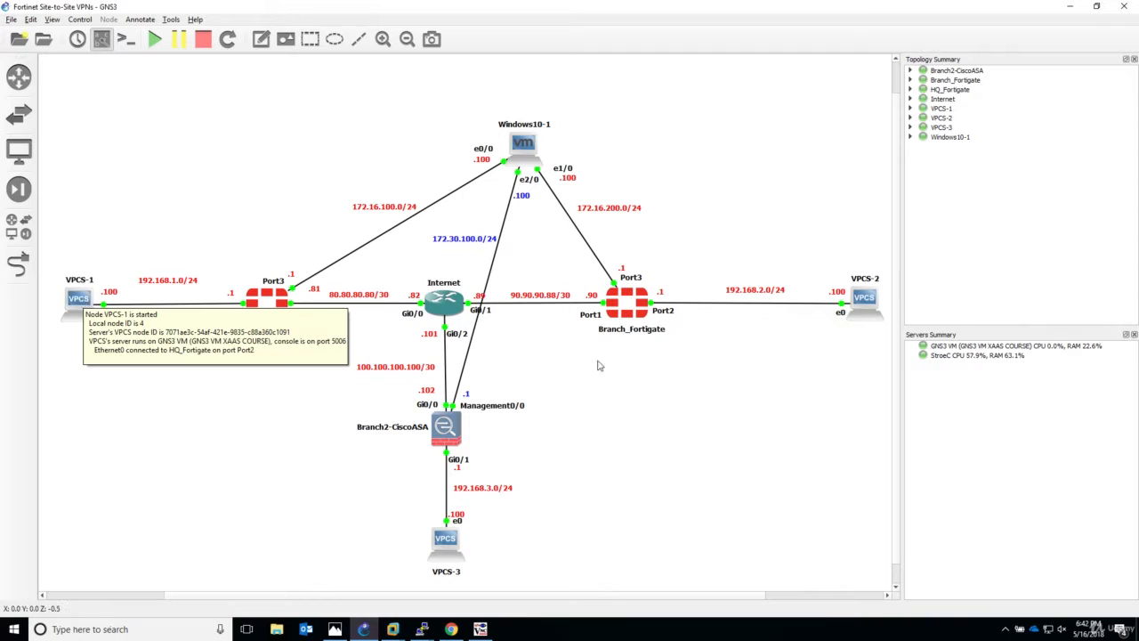
pyautogui.moveTo(661, 369)
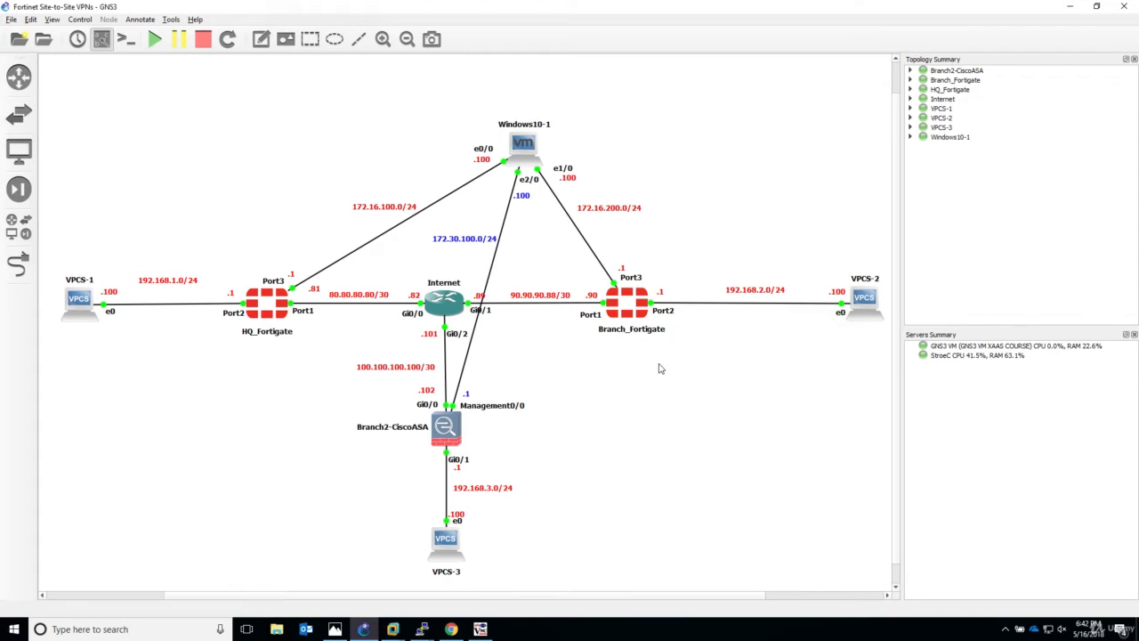
pyautogui.moveTo(794, 286)
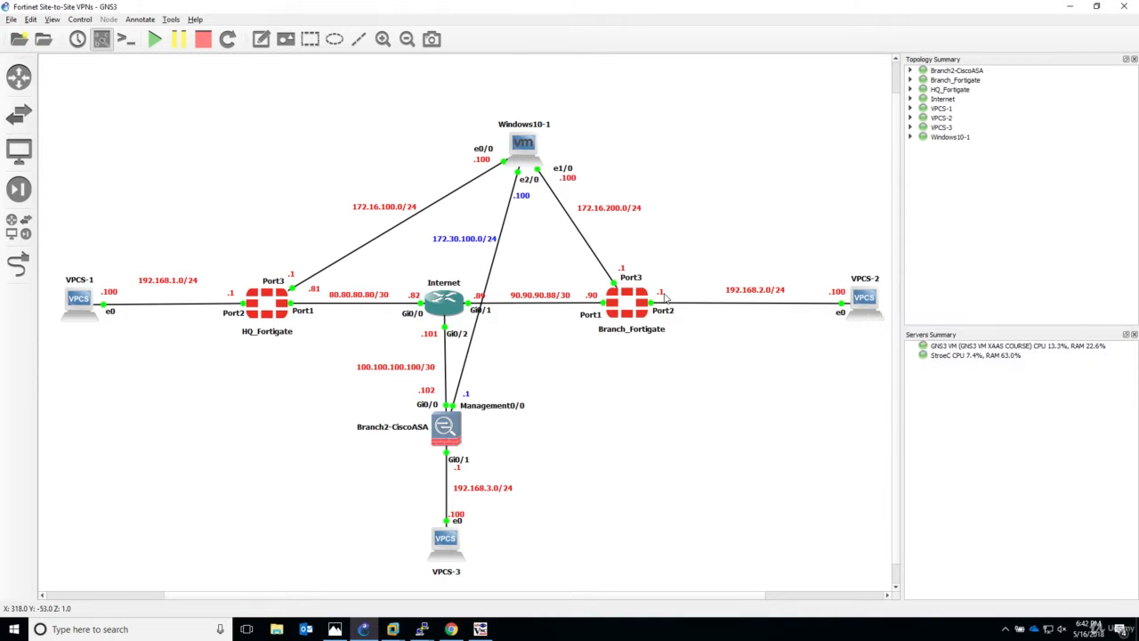
pyautogui.moveTo(632, 311)
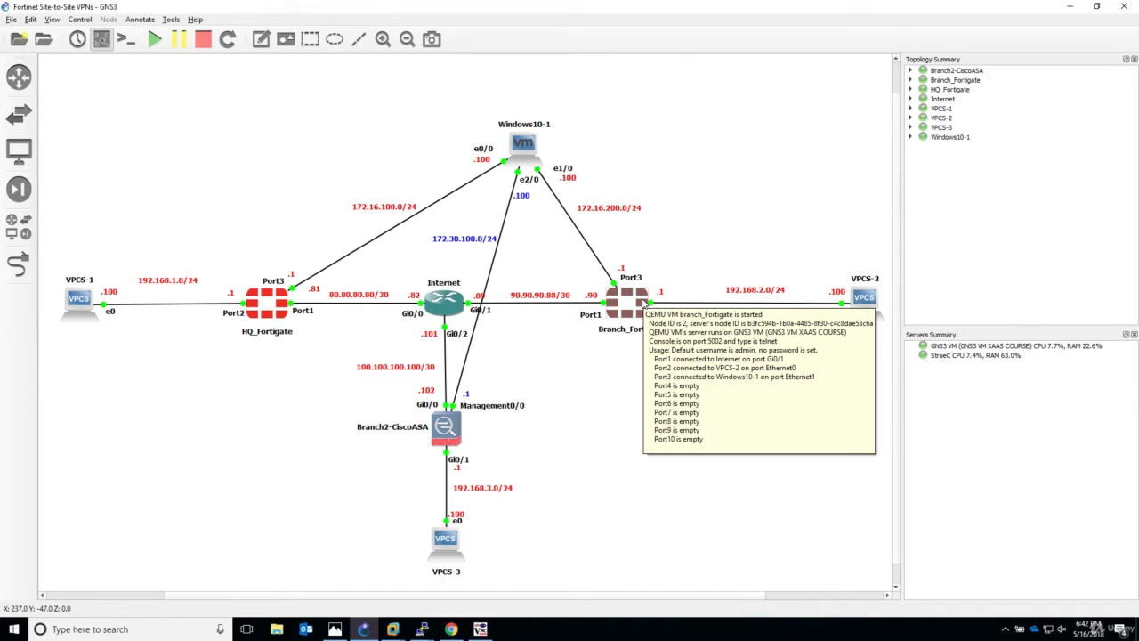
pyautogui.moveTo(637, 314)
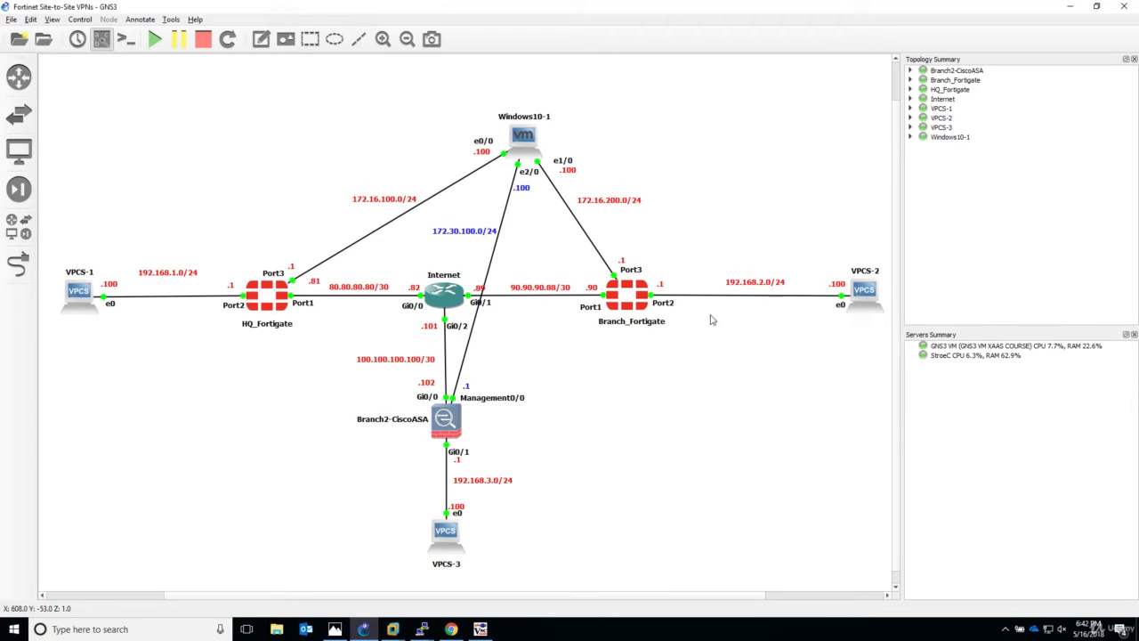
pyautogui.moveTo(691, 335)
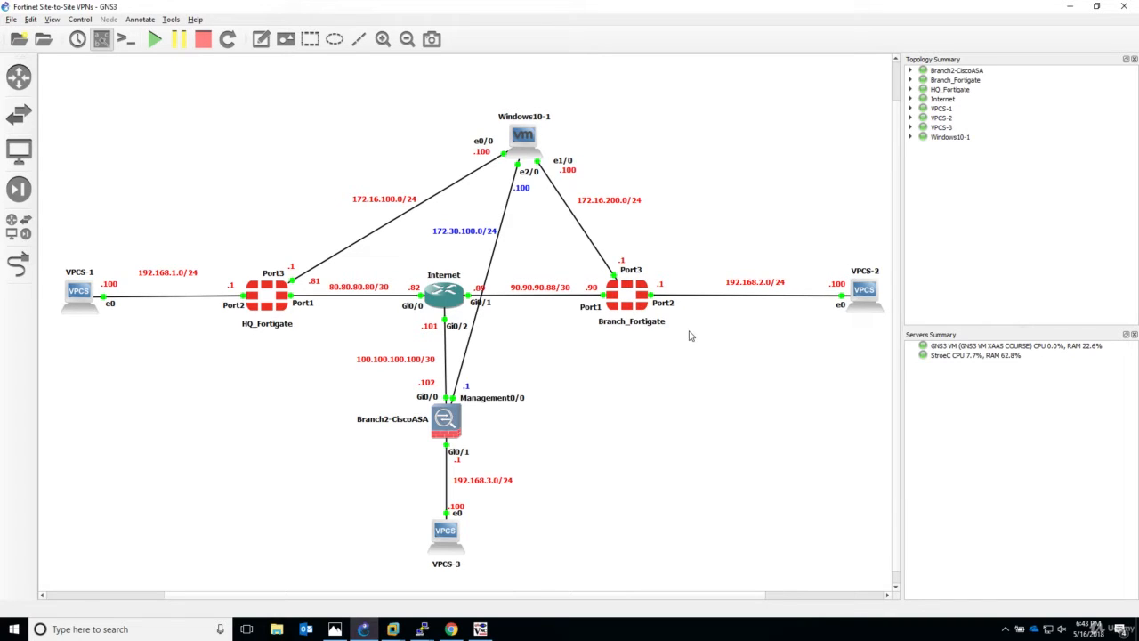
pyautogui.moveTo(712, 385)
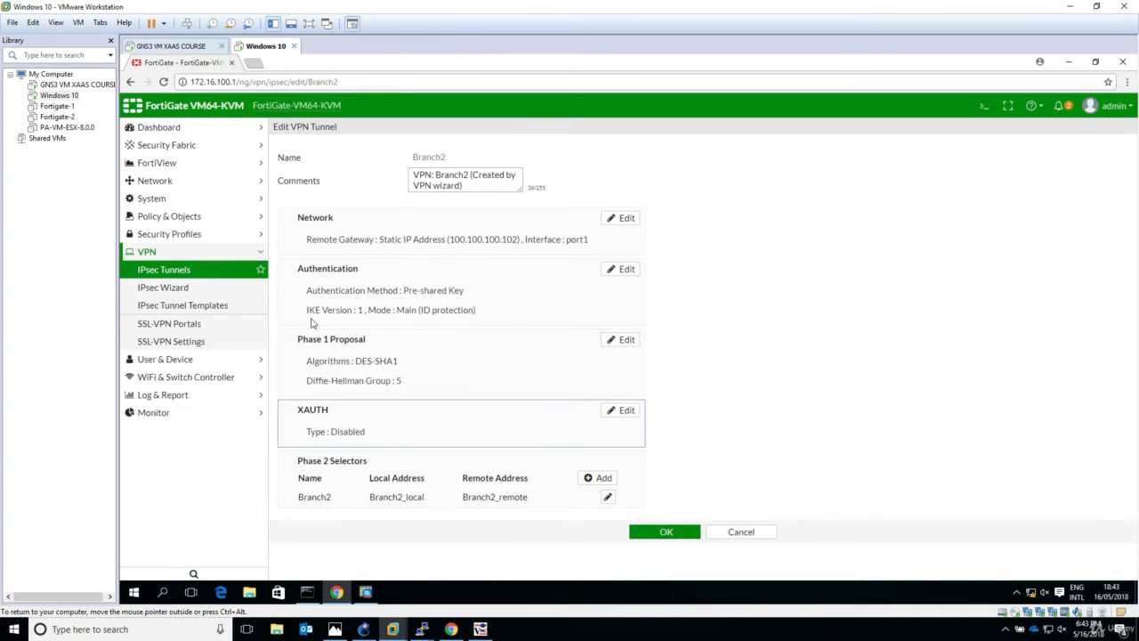
# - Navigate from the IPsec Tunnels pages to IPsec Monitor showing Branch1 up and Branch2 down, with Log & Report expanded
pyautogui.click(164, 287)
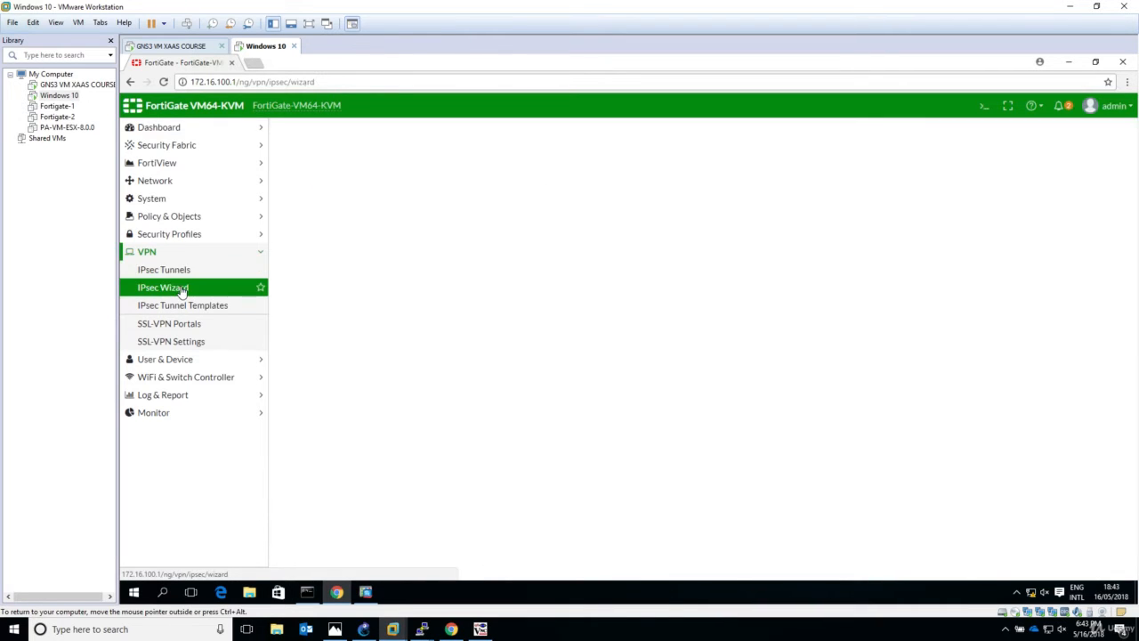
pyautogui.click(164, 269)
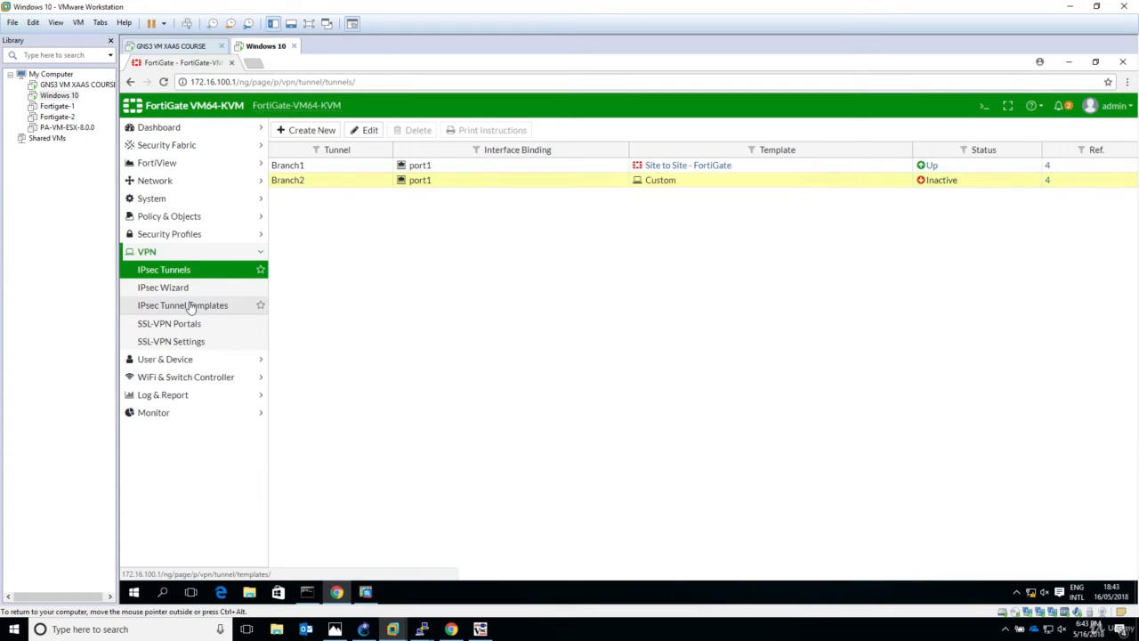
pyautogui.click(162, 287)
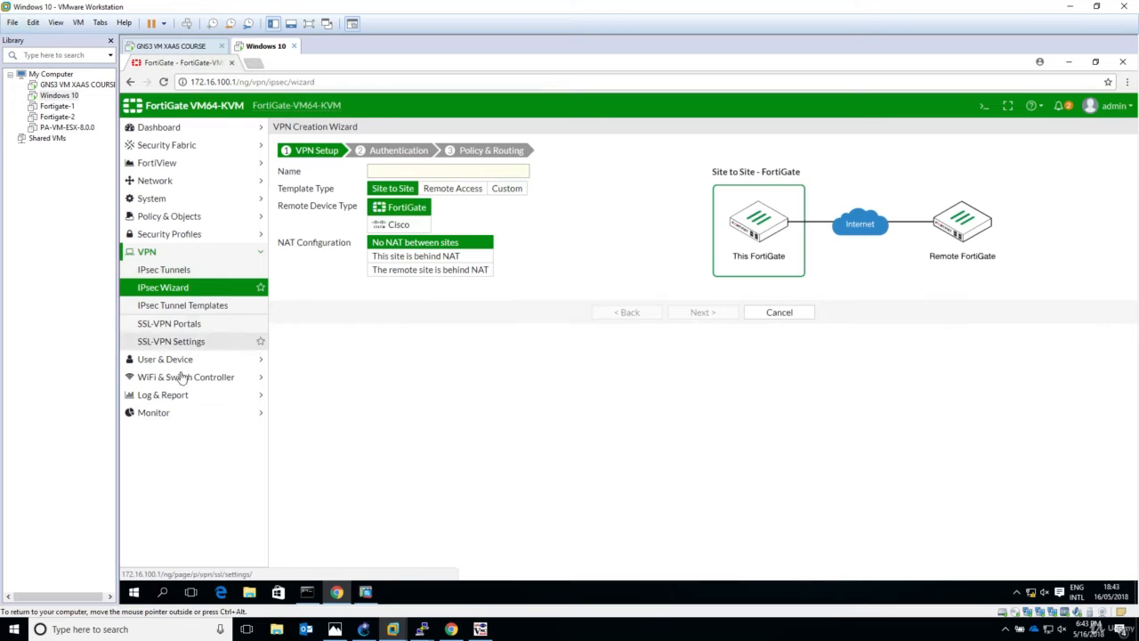
pyautogui.click(153, 413)
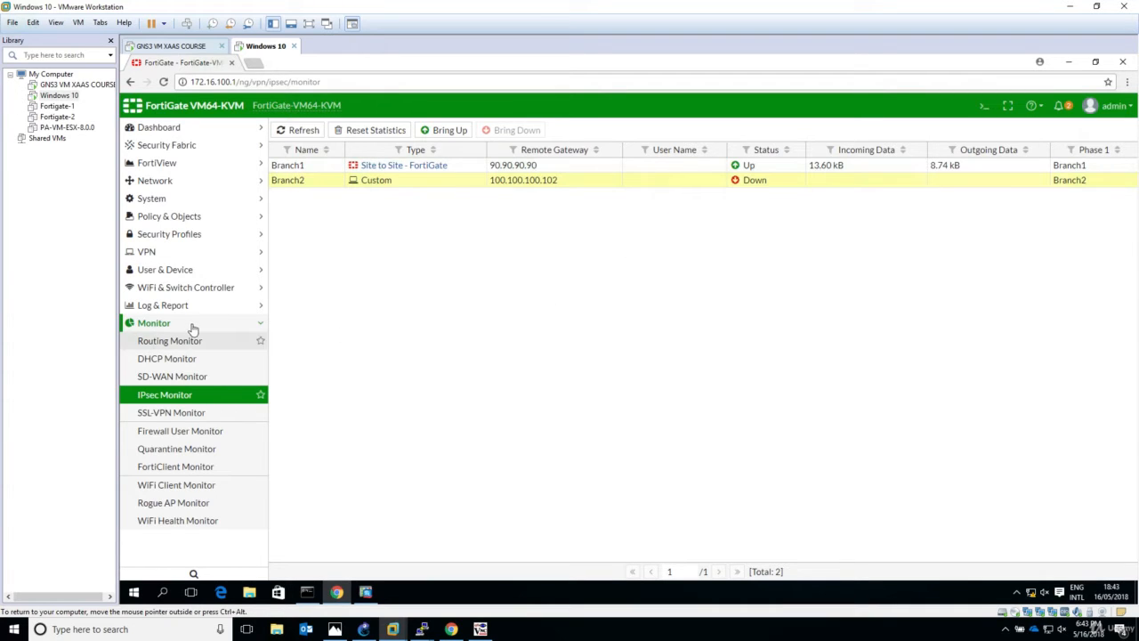
pyautogui.click(164, 304)
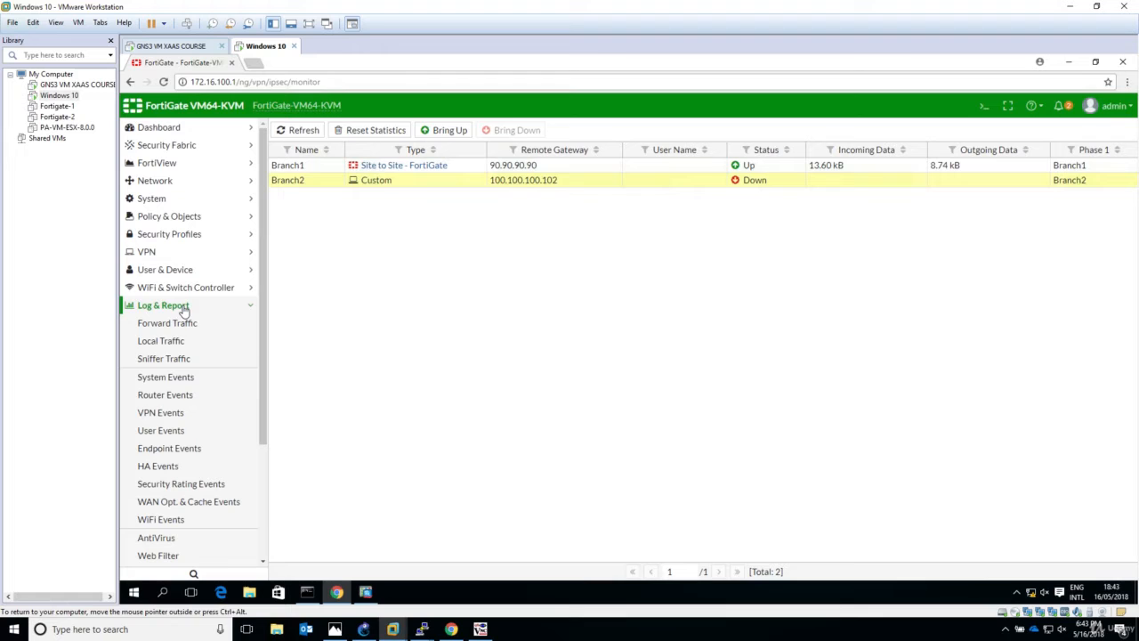
pyautogui.click(160, 413)
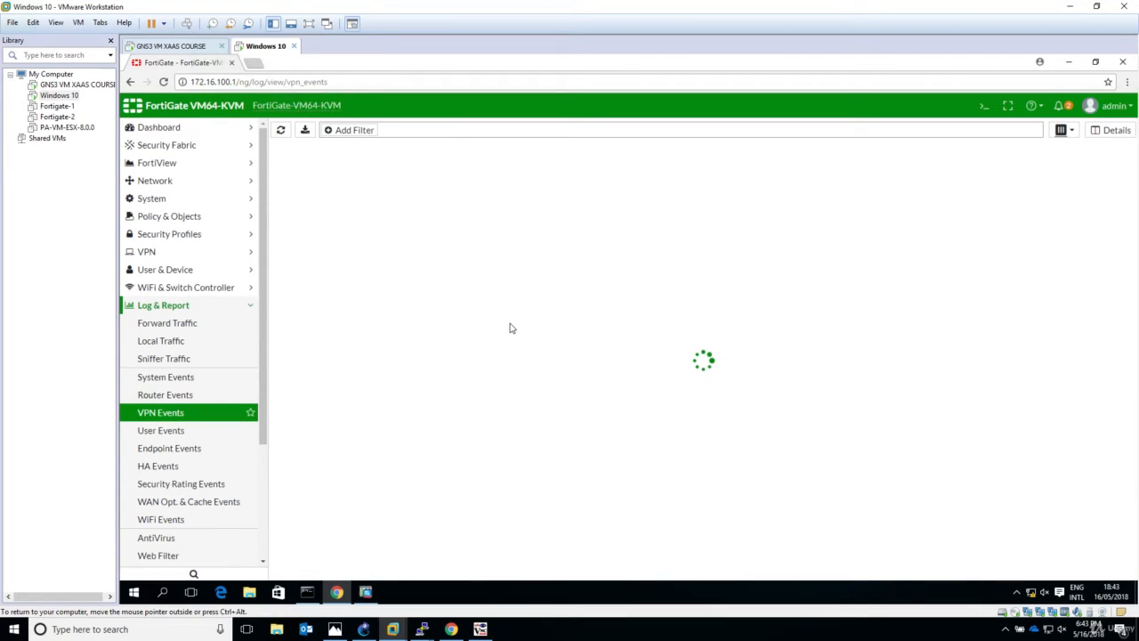
pyautogui.moveTo(497, 313)
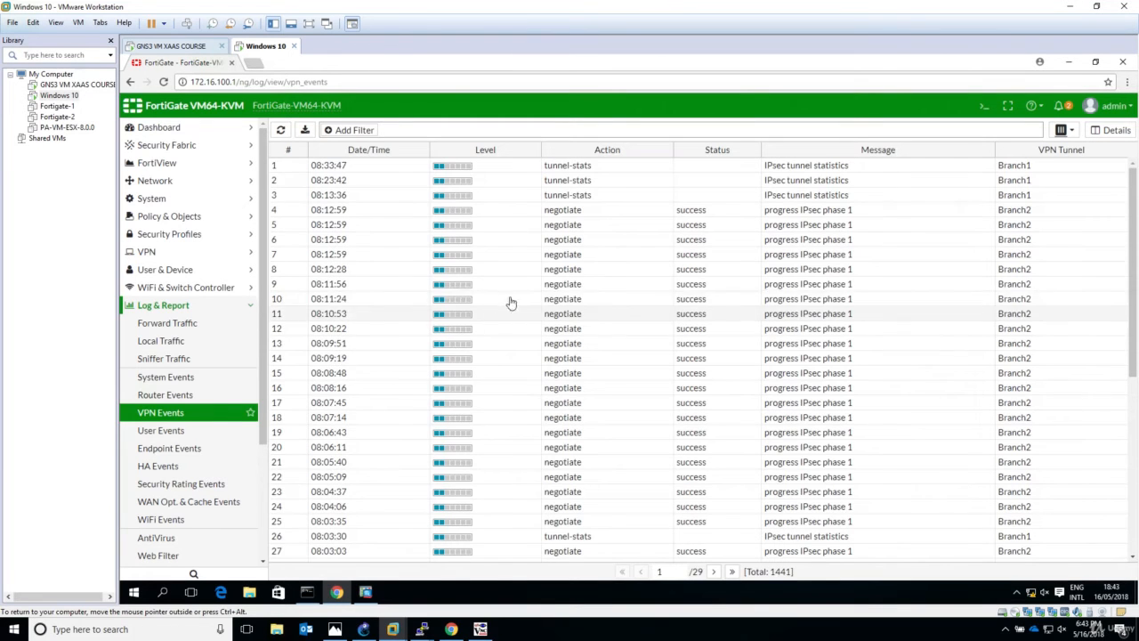
pyautogui.moveTo(1072, 130)
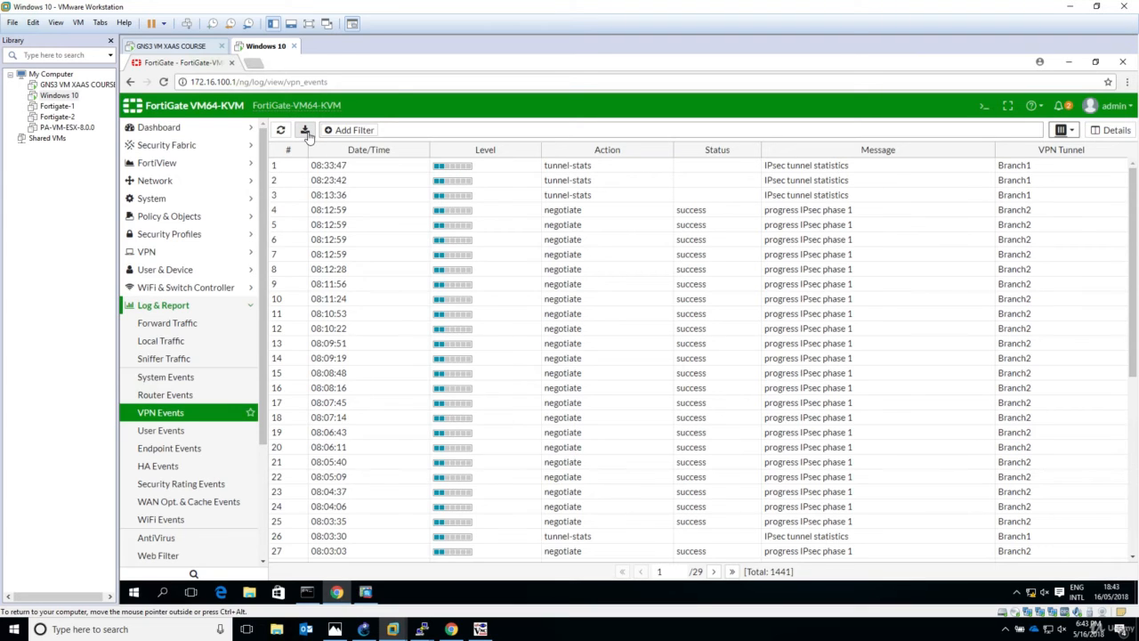
pyautogui.moveTo(306, 130)
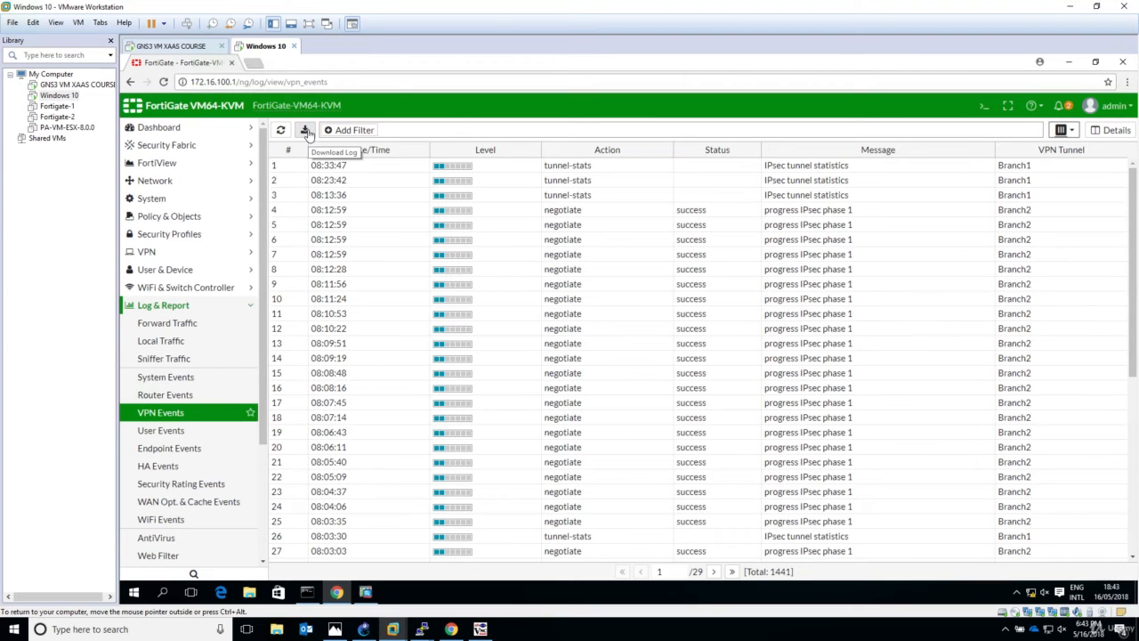
pyautogui.click(282, 129)
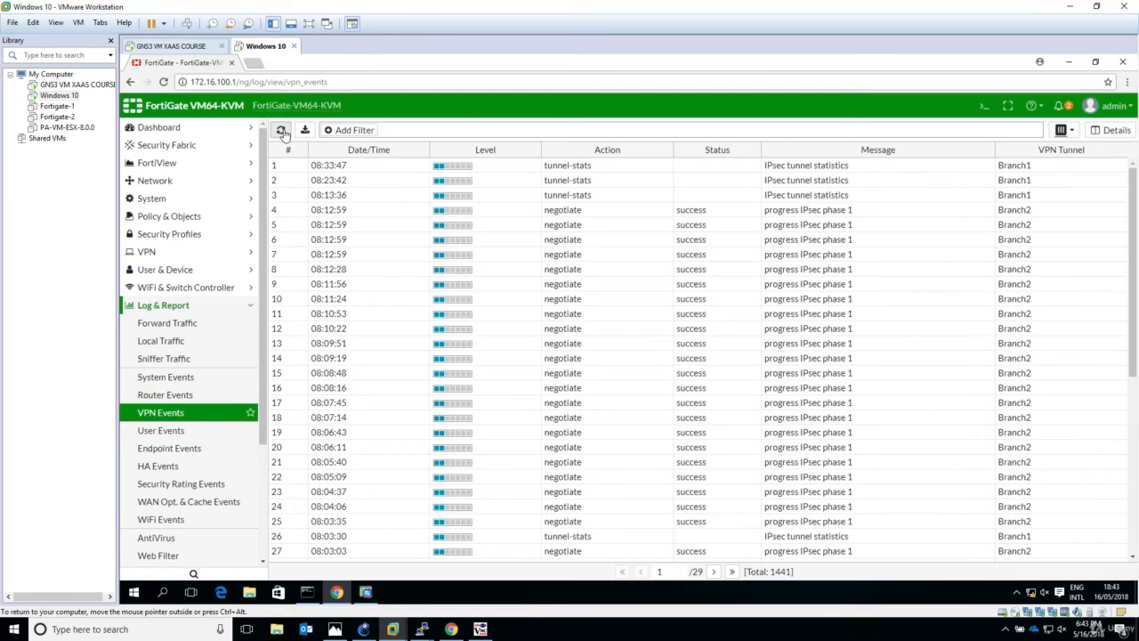
pyautogui.moveTo(1064, 130)
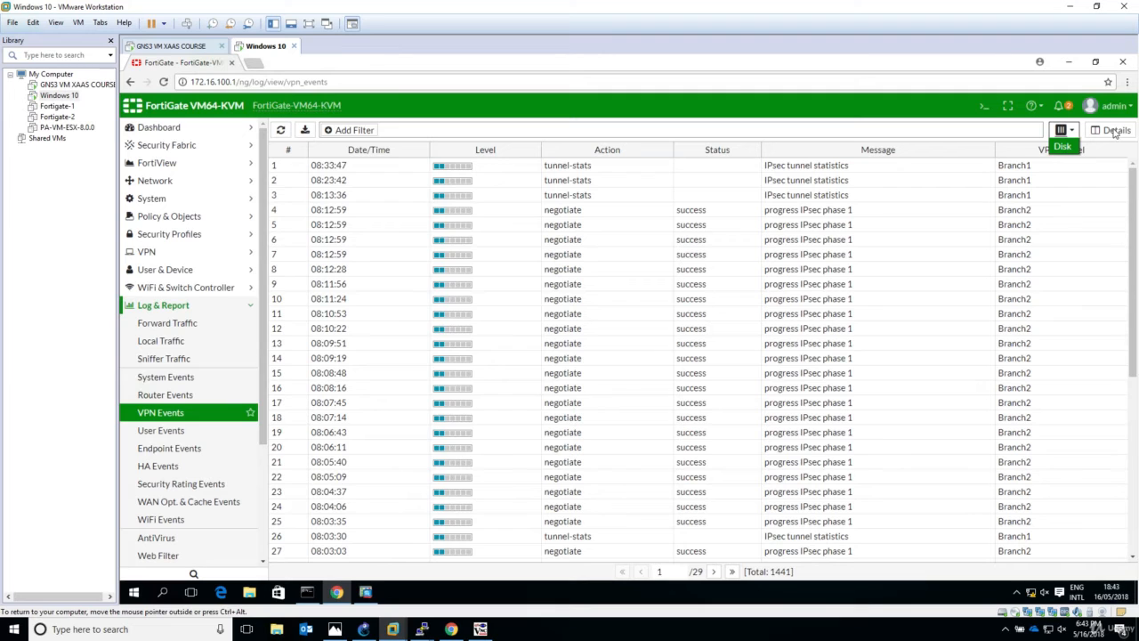
pyautogui.click(1111, 130)
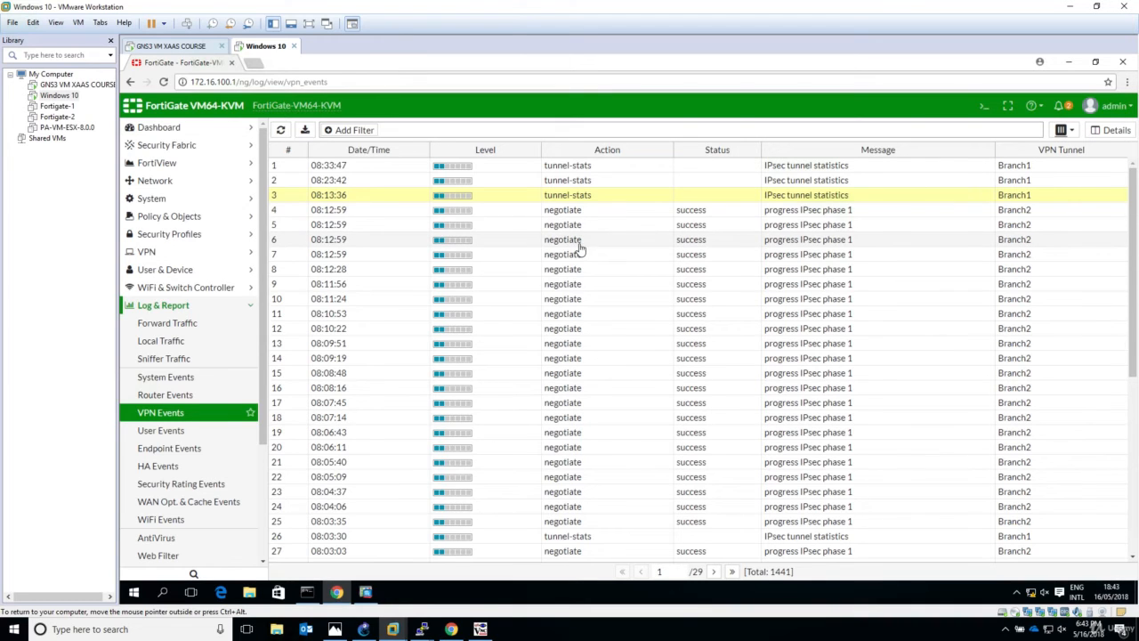
pyautogui.moveTo(353, 167)
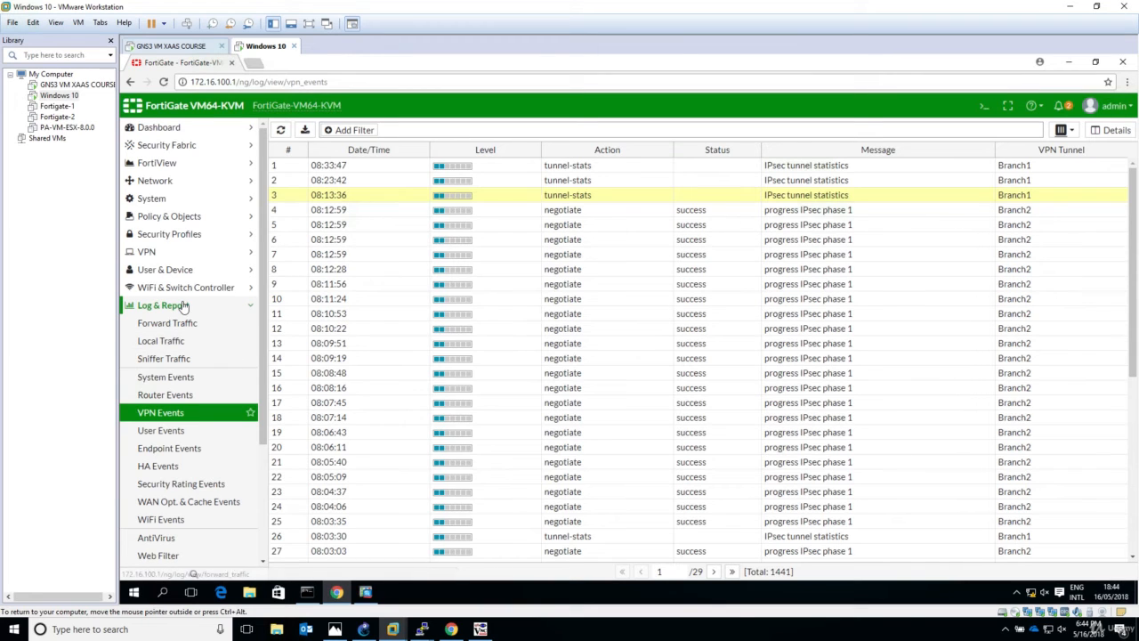
pyautogui.moveTo(182, 288)
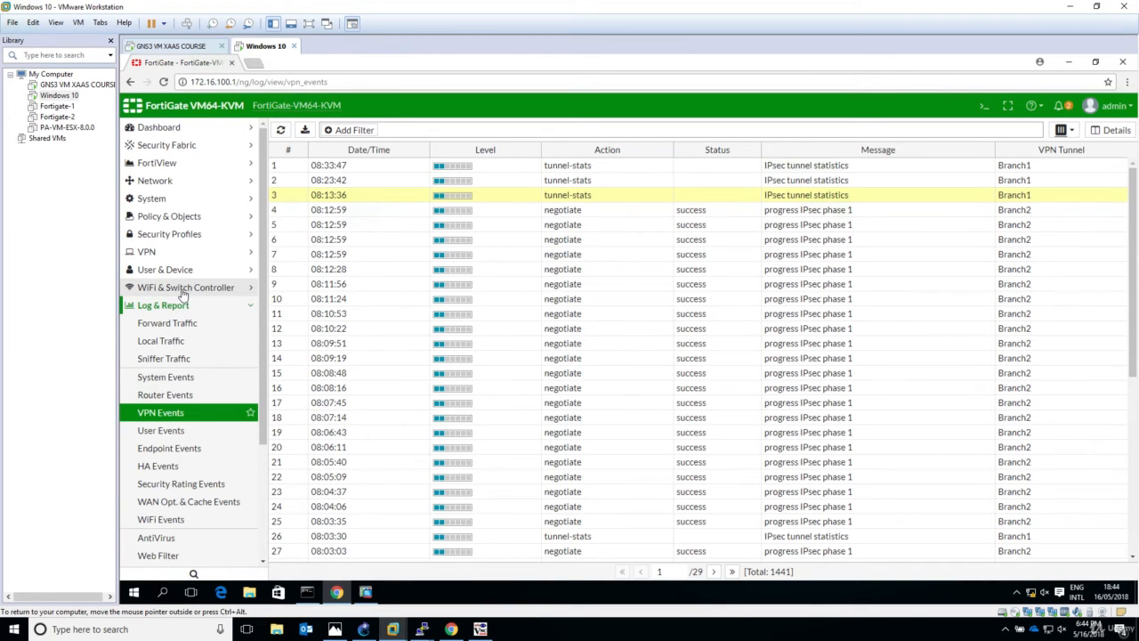
pyautogui.moveTo(238, 310)
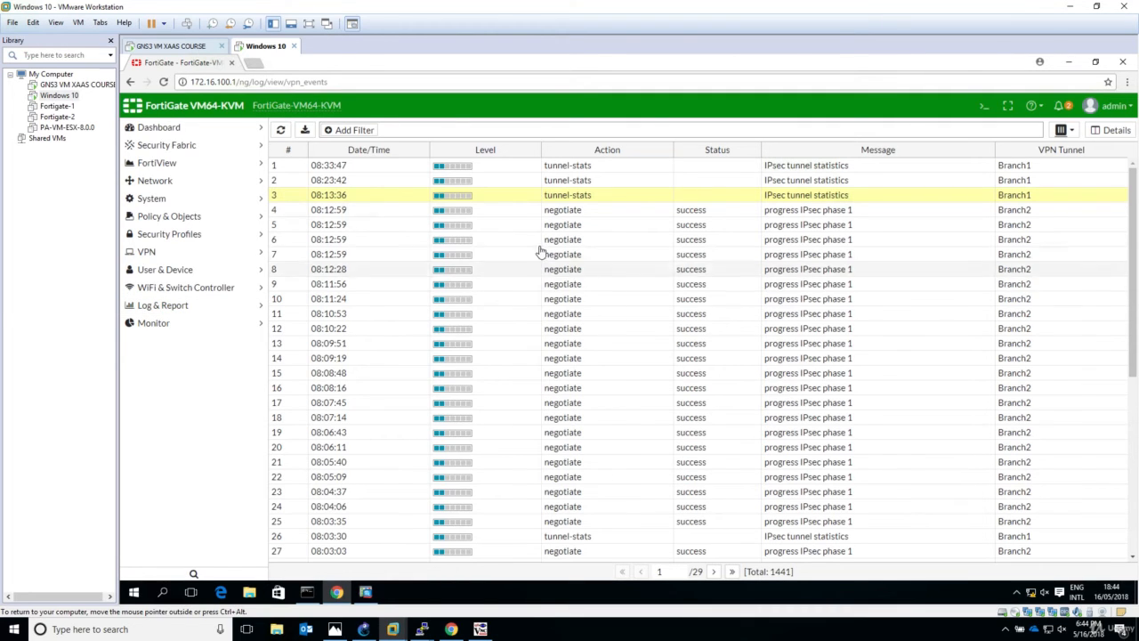
# - Bring Up the Branch2 tunnel from its context menu in IPsec Monitor so both tunnels show Up
pyautogui.click(153, 323)
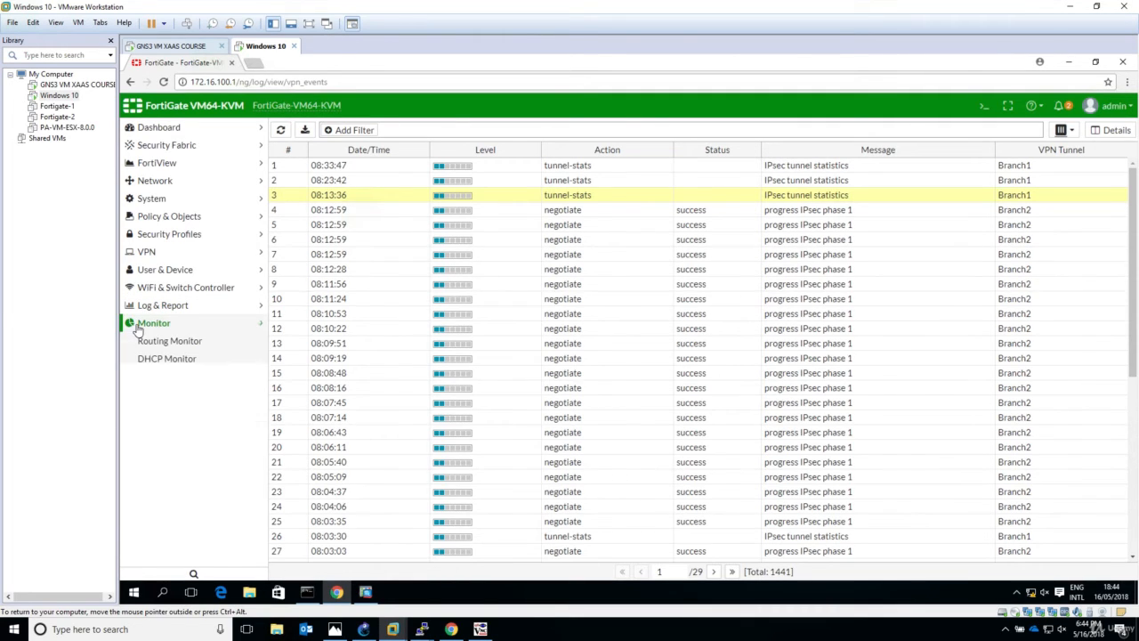
pyautogui.click(164, 395)
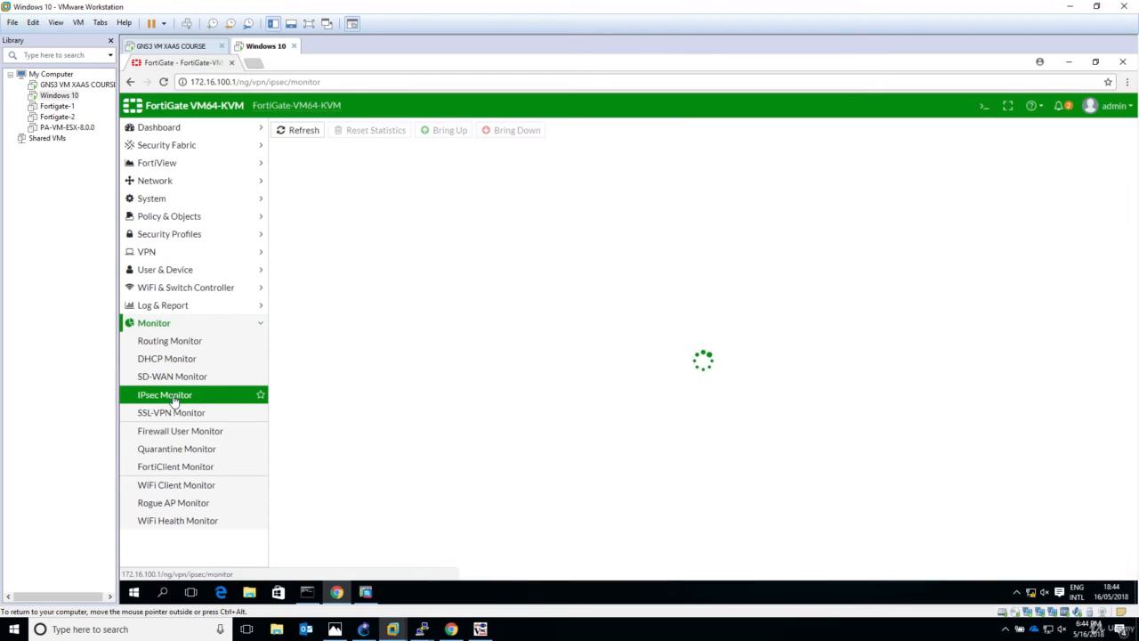
pyautogui.rightClick(657, 179)
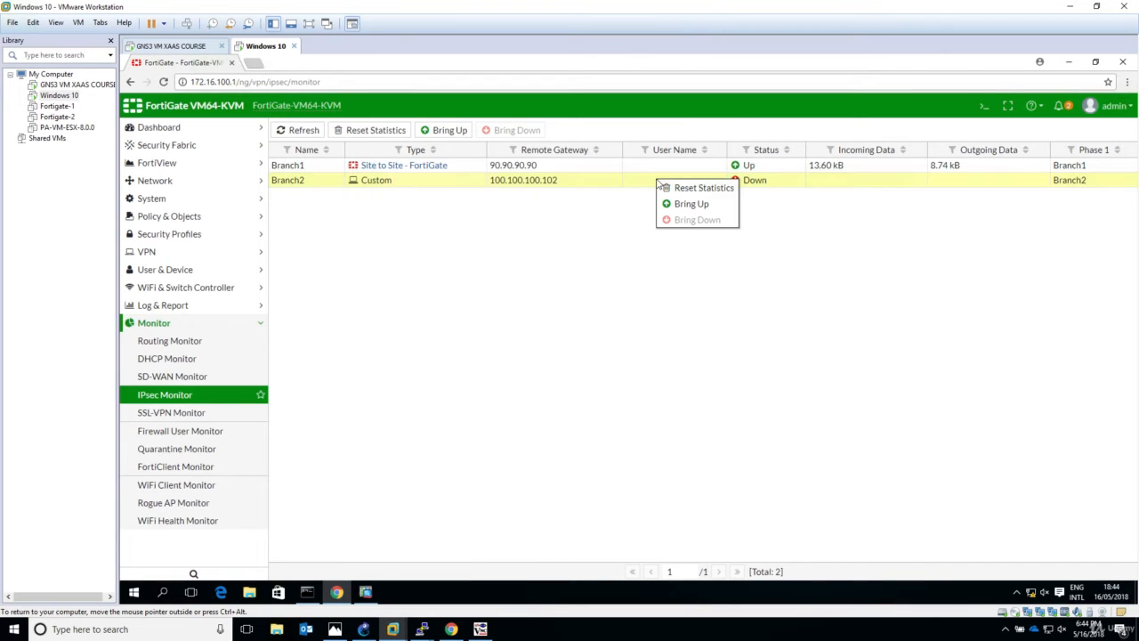
pyautogui.click(690, 203)
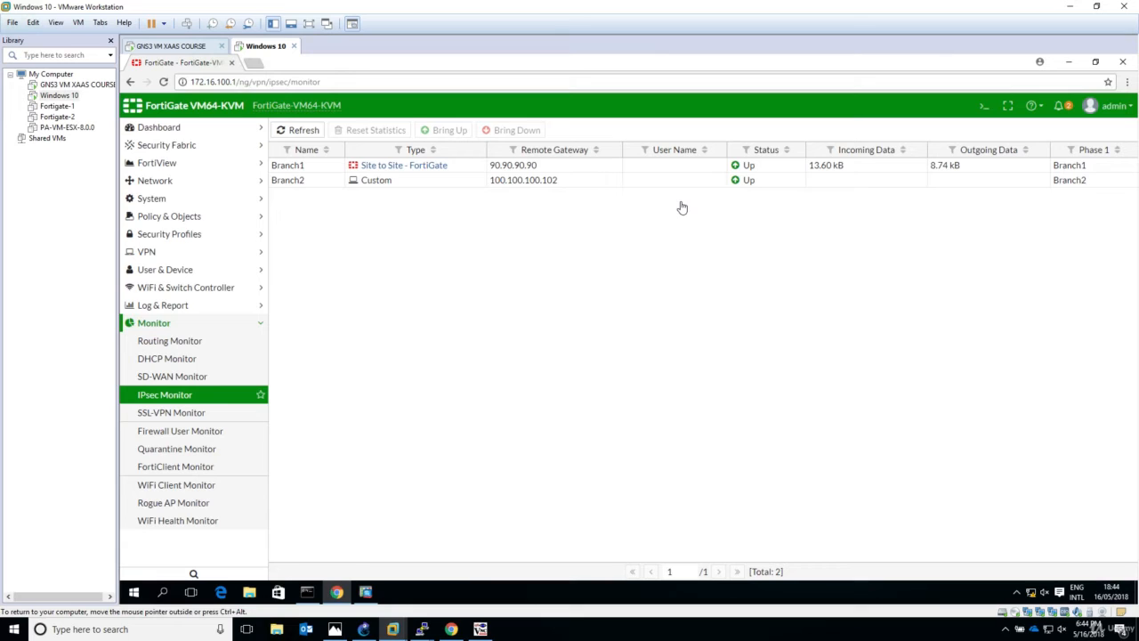
pyautogui.moveTo(746, 181)
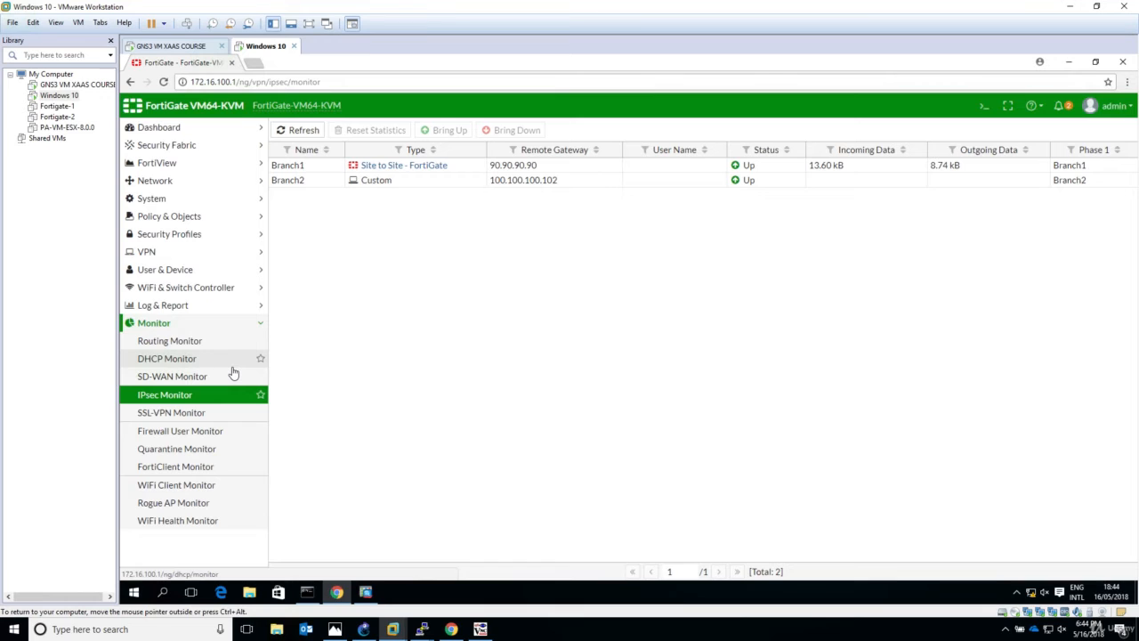
pyautogui.moveTo(847, 188)
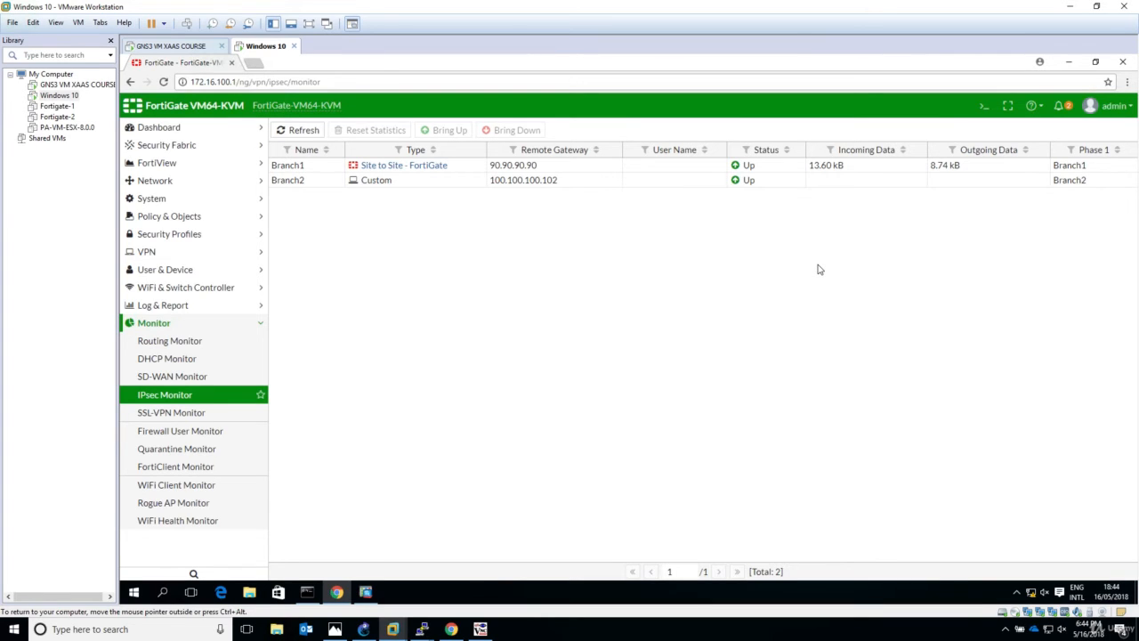
pyautogui.moveTo(767, 273)
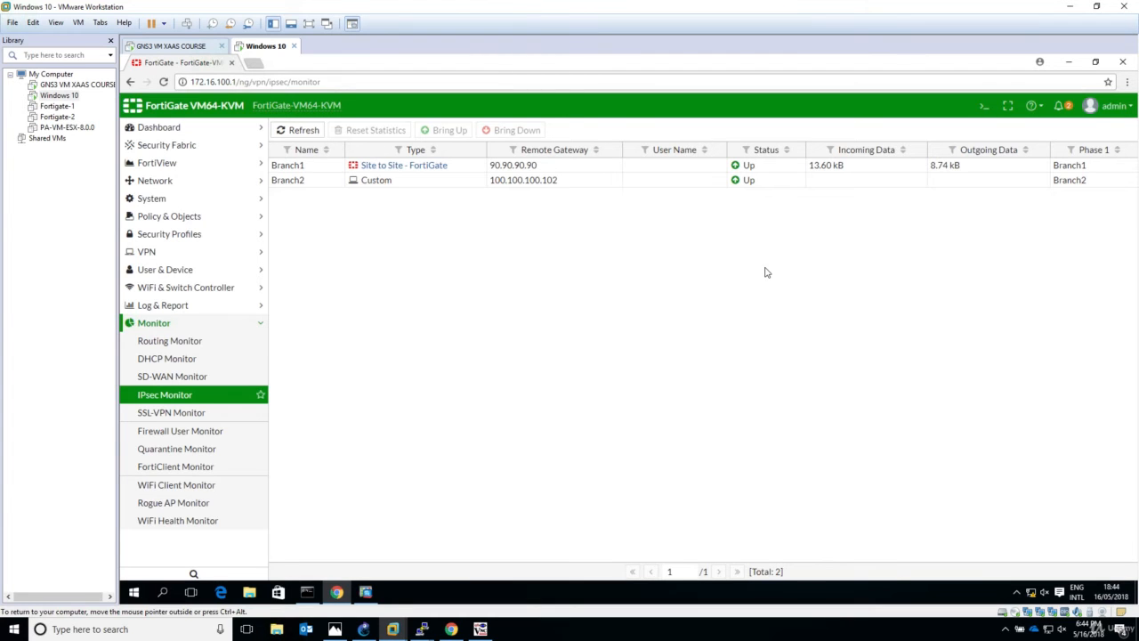
pyautogui.moveTo(185, 307)
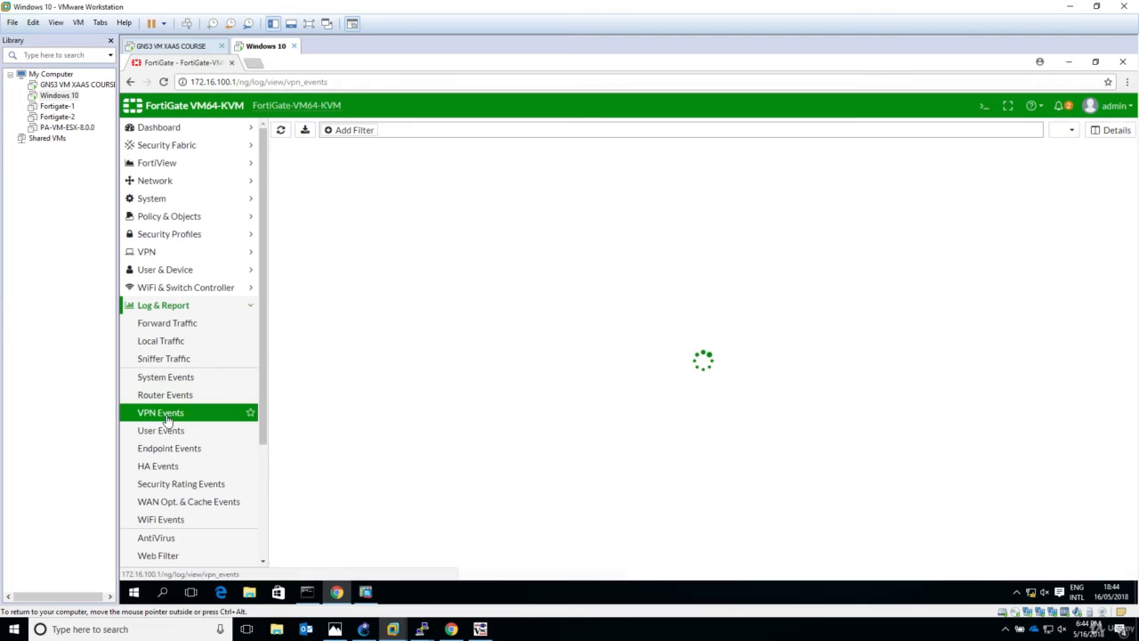
# - Show the VPN Events log with the Branch1 tunnel-statistics event details
pyautogui.click(160, 413)
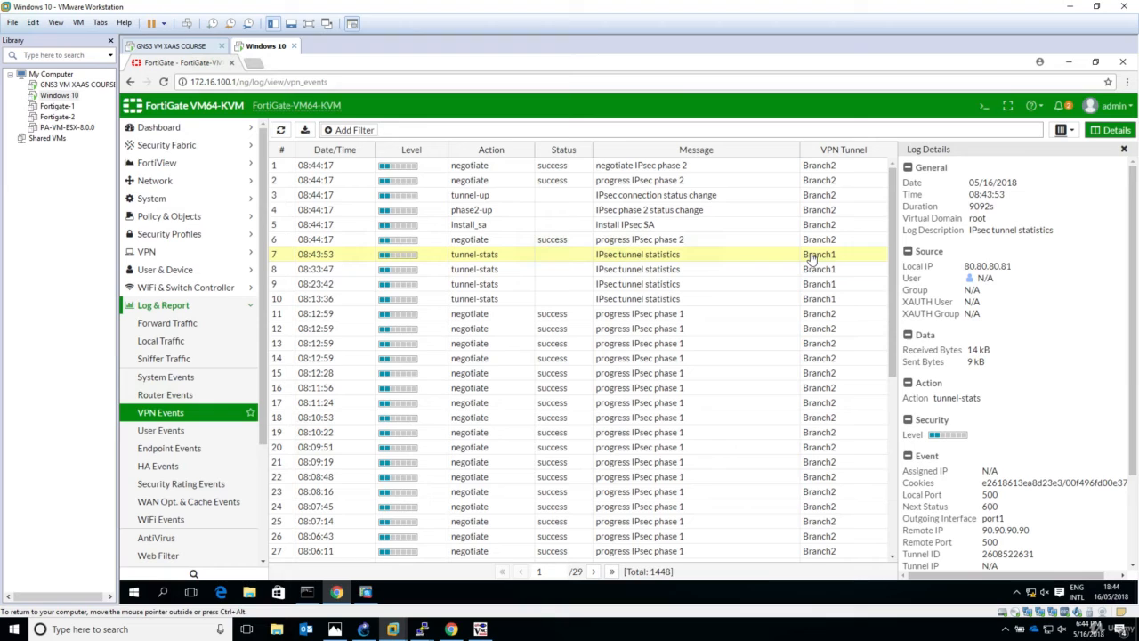
pyautogui.moveTo(947, 207)
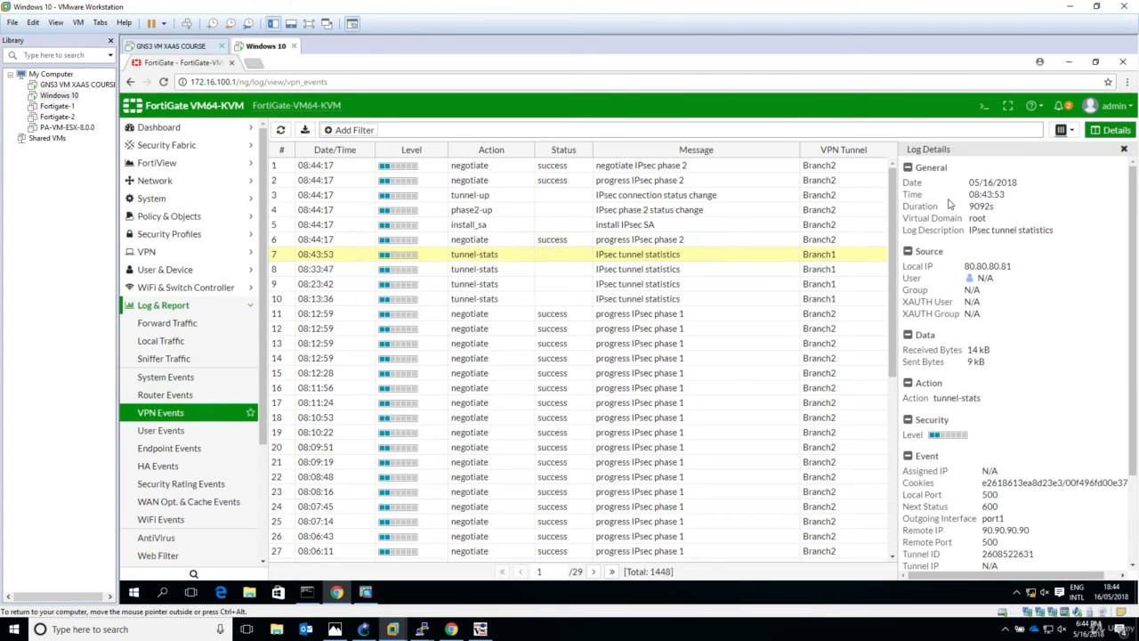
pyautogui.moveTo(932, 203)
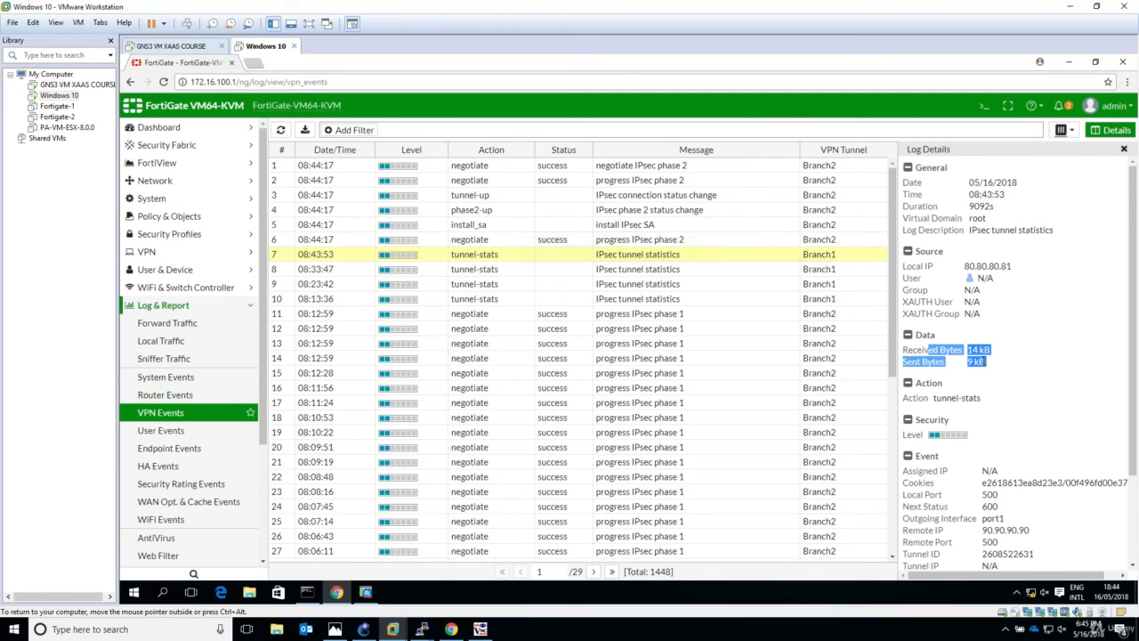
pyautogui.moveTo(963, 381)
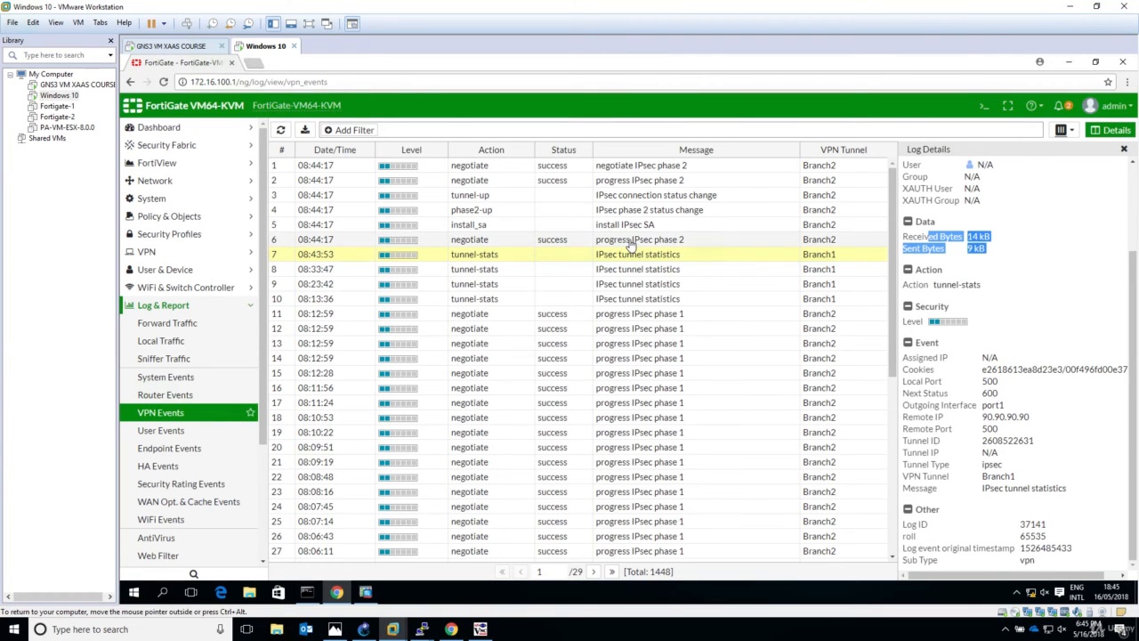
# - View Log Details for the Branch2 install_sa event and then the phase2-up event
pyautogui.click(639, 239)
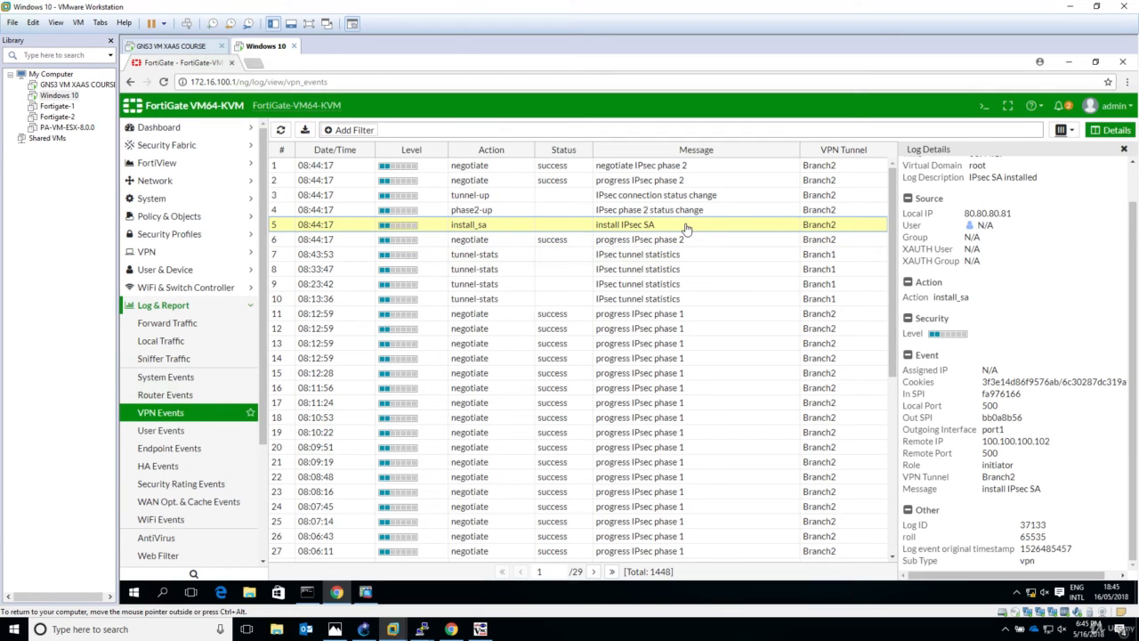
pyautogui.moveTo(769, 247)
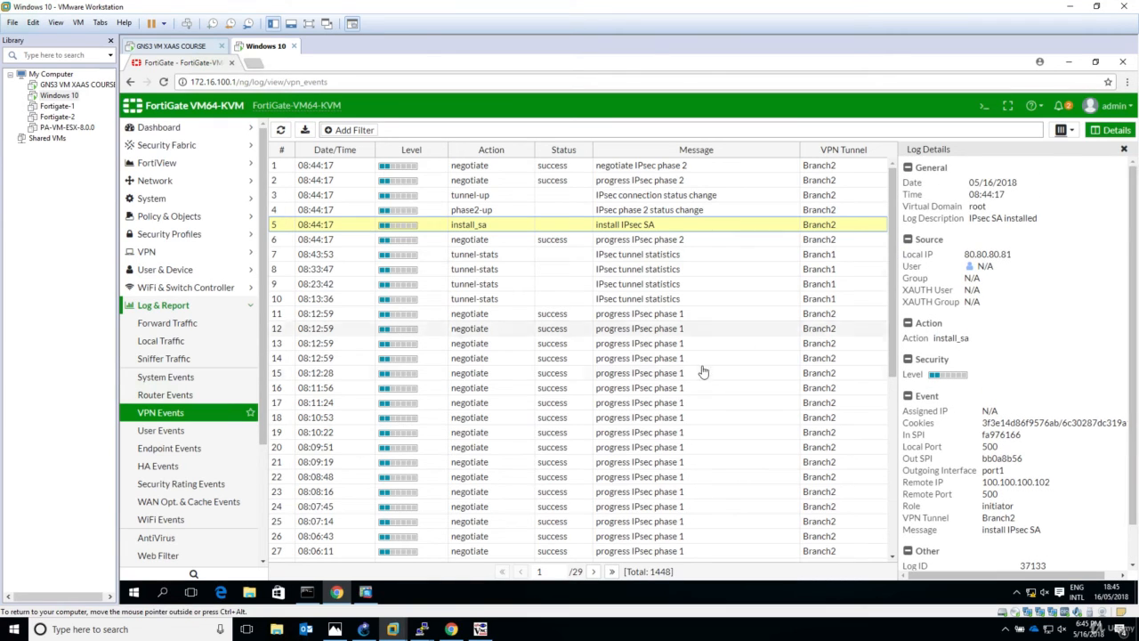
pyautogui.click(648, 210)
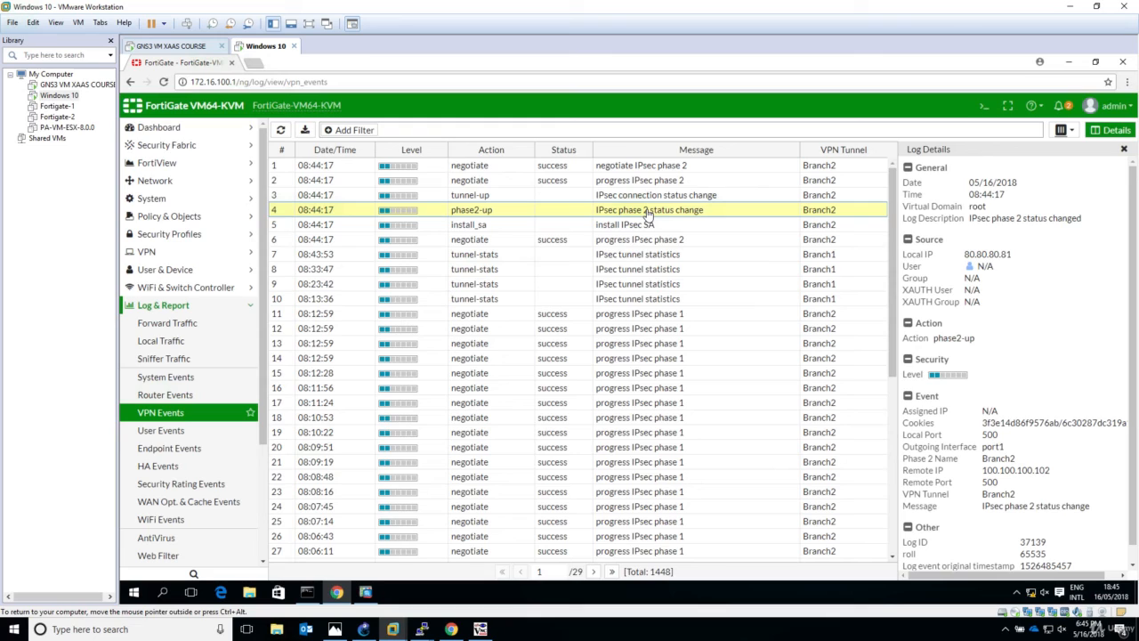
pyautogui.moveTo(678, 226)
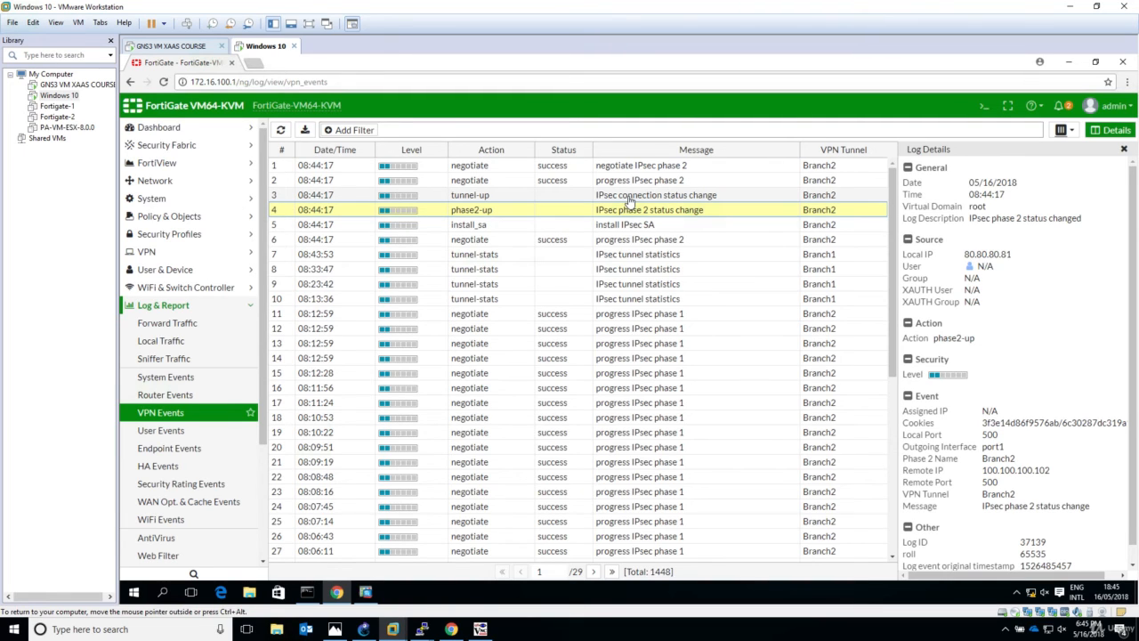
# - Review the Branch2 tunnel-up event in Log Details, then hide the Details pane
pyautogui.click(656, 194)
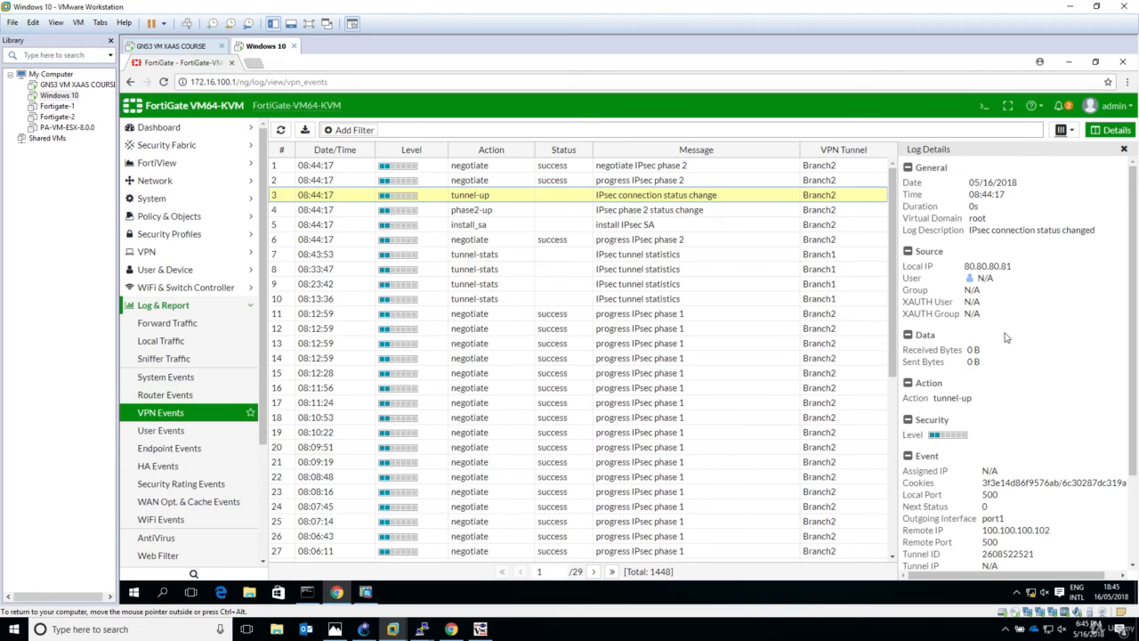
pyautogui.moveTo(1018, 346)
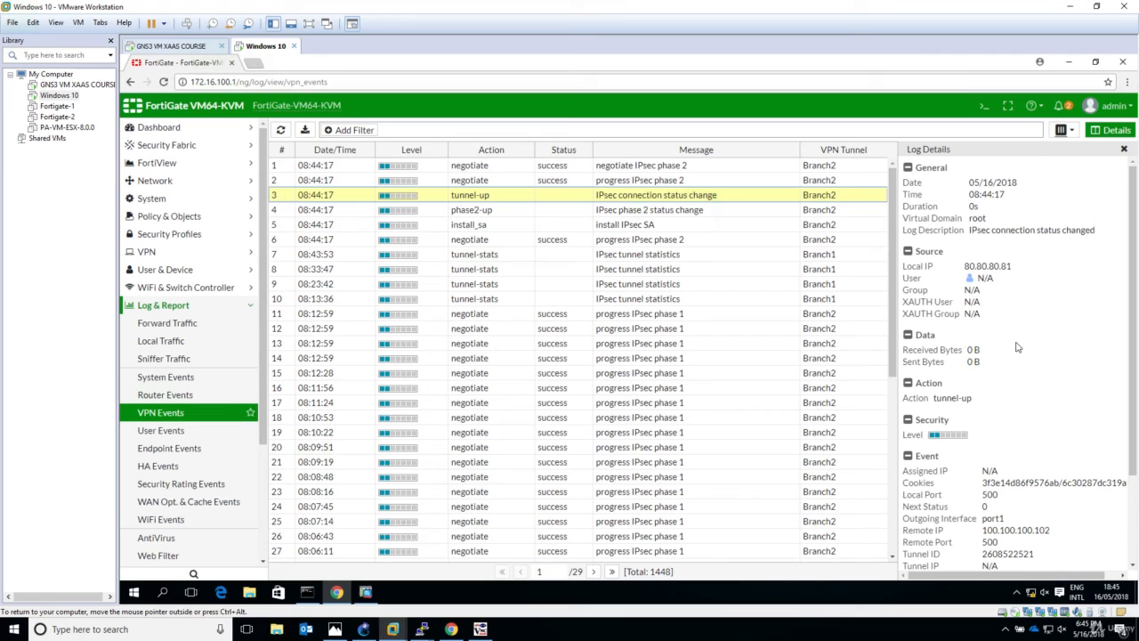
pyautogui.scroll(-3)
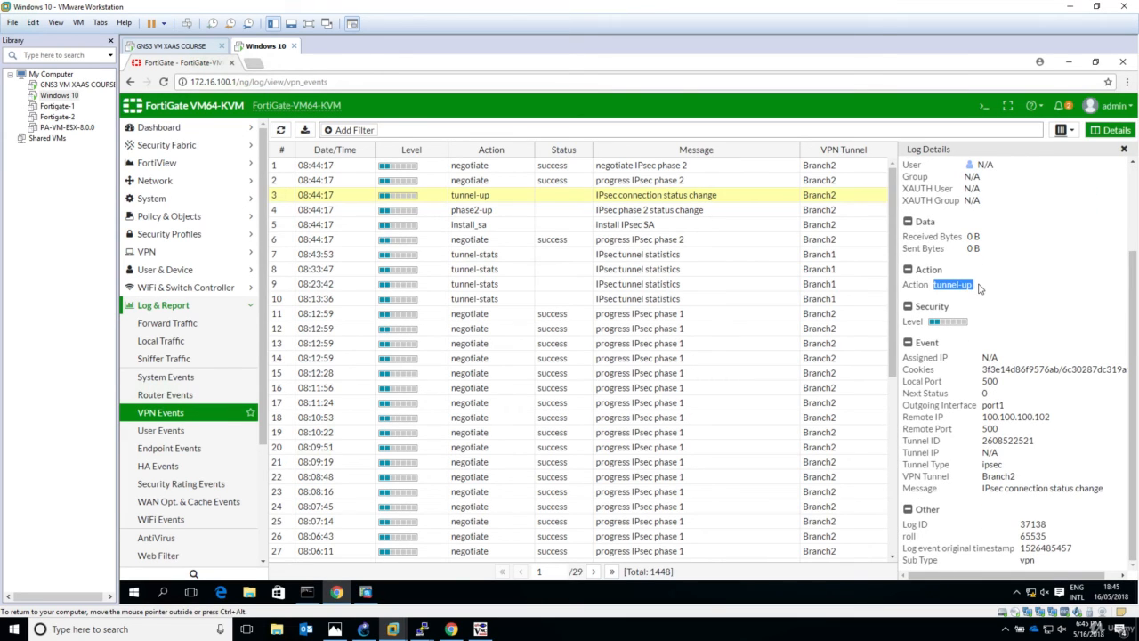
pyautogui.click(1124, 150)
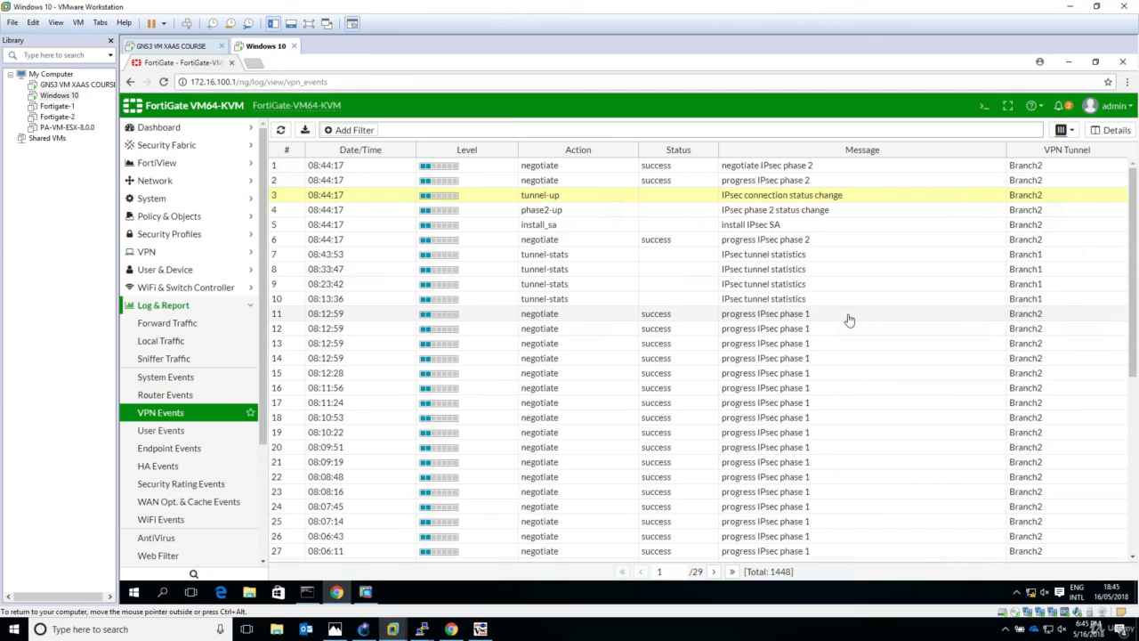
pyautogui.moveTo(790, 307)
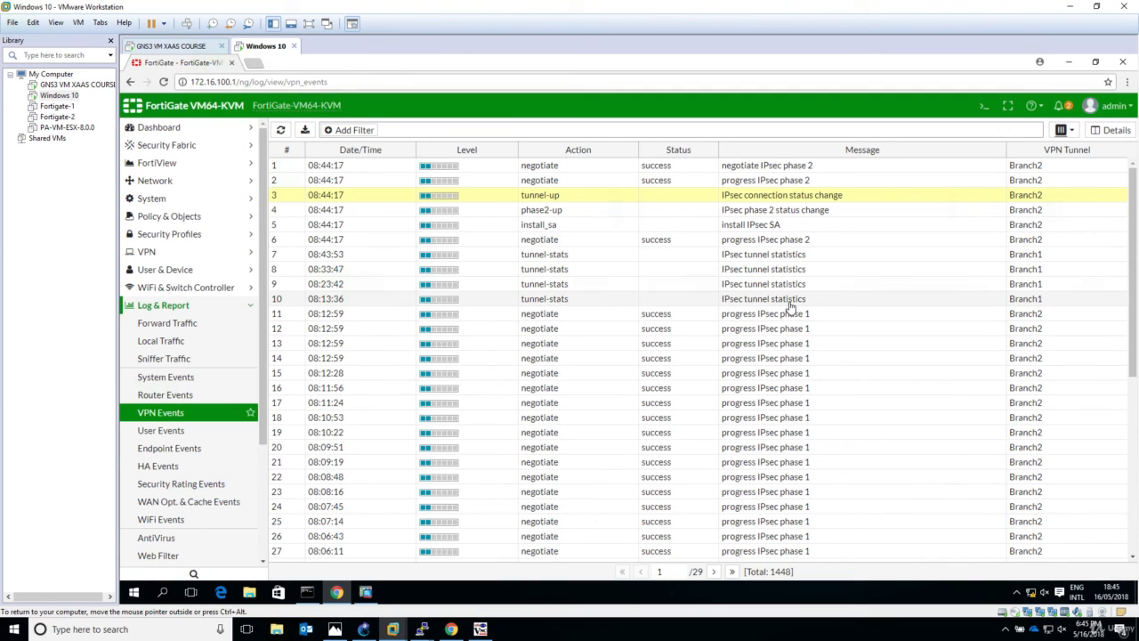